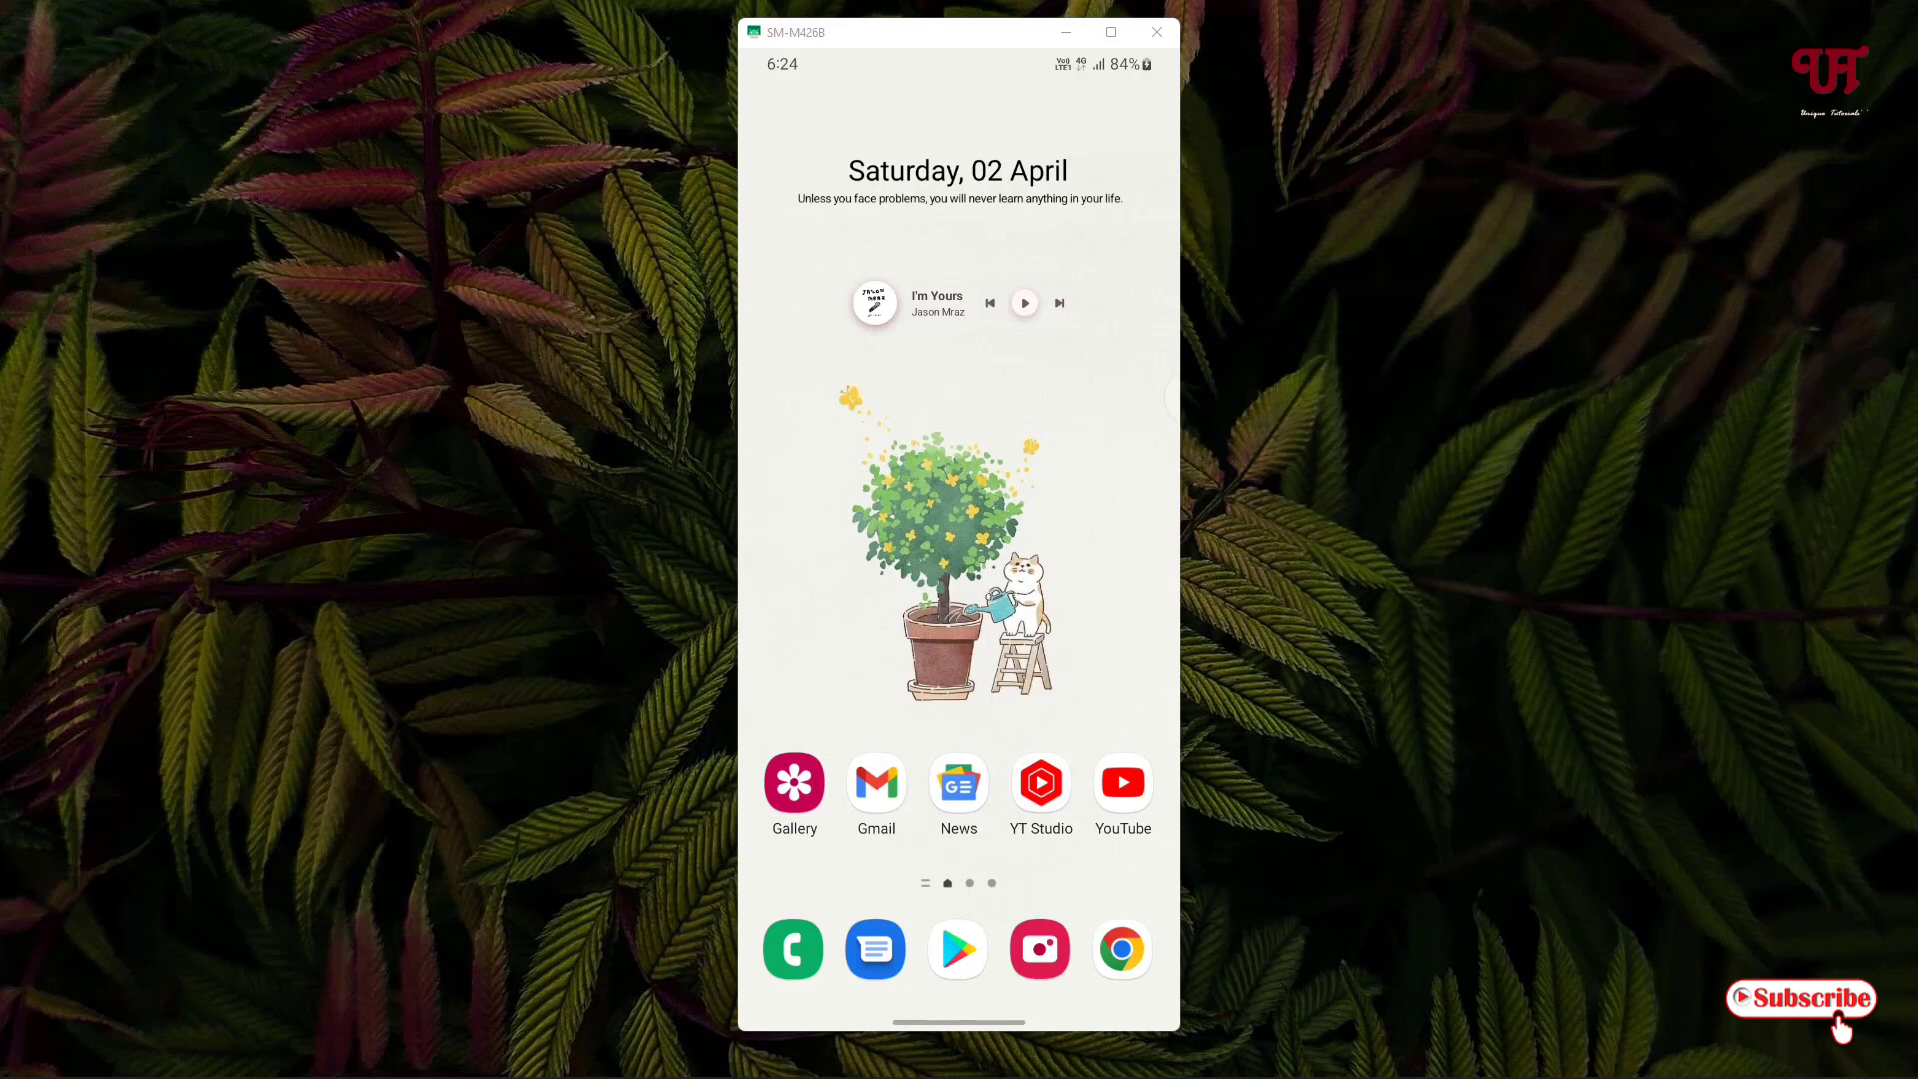
Scroll to the second home page and launch Theme Park
scroll("left", 3)
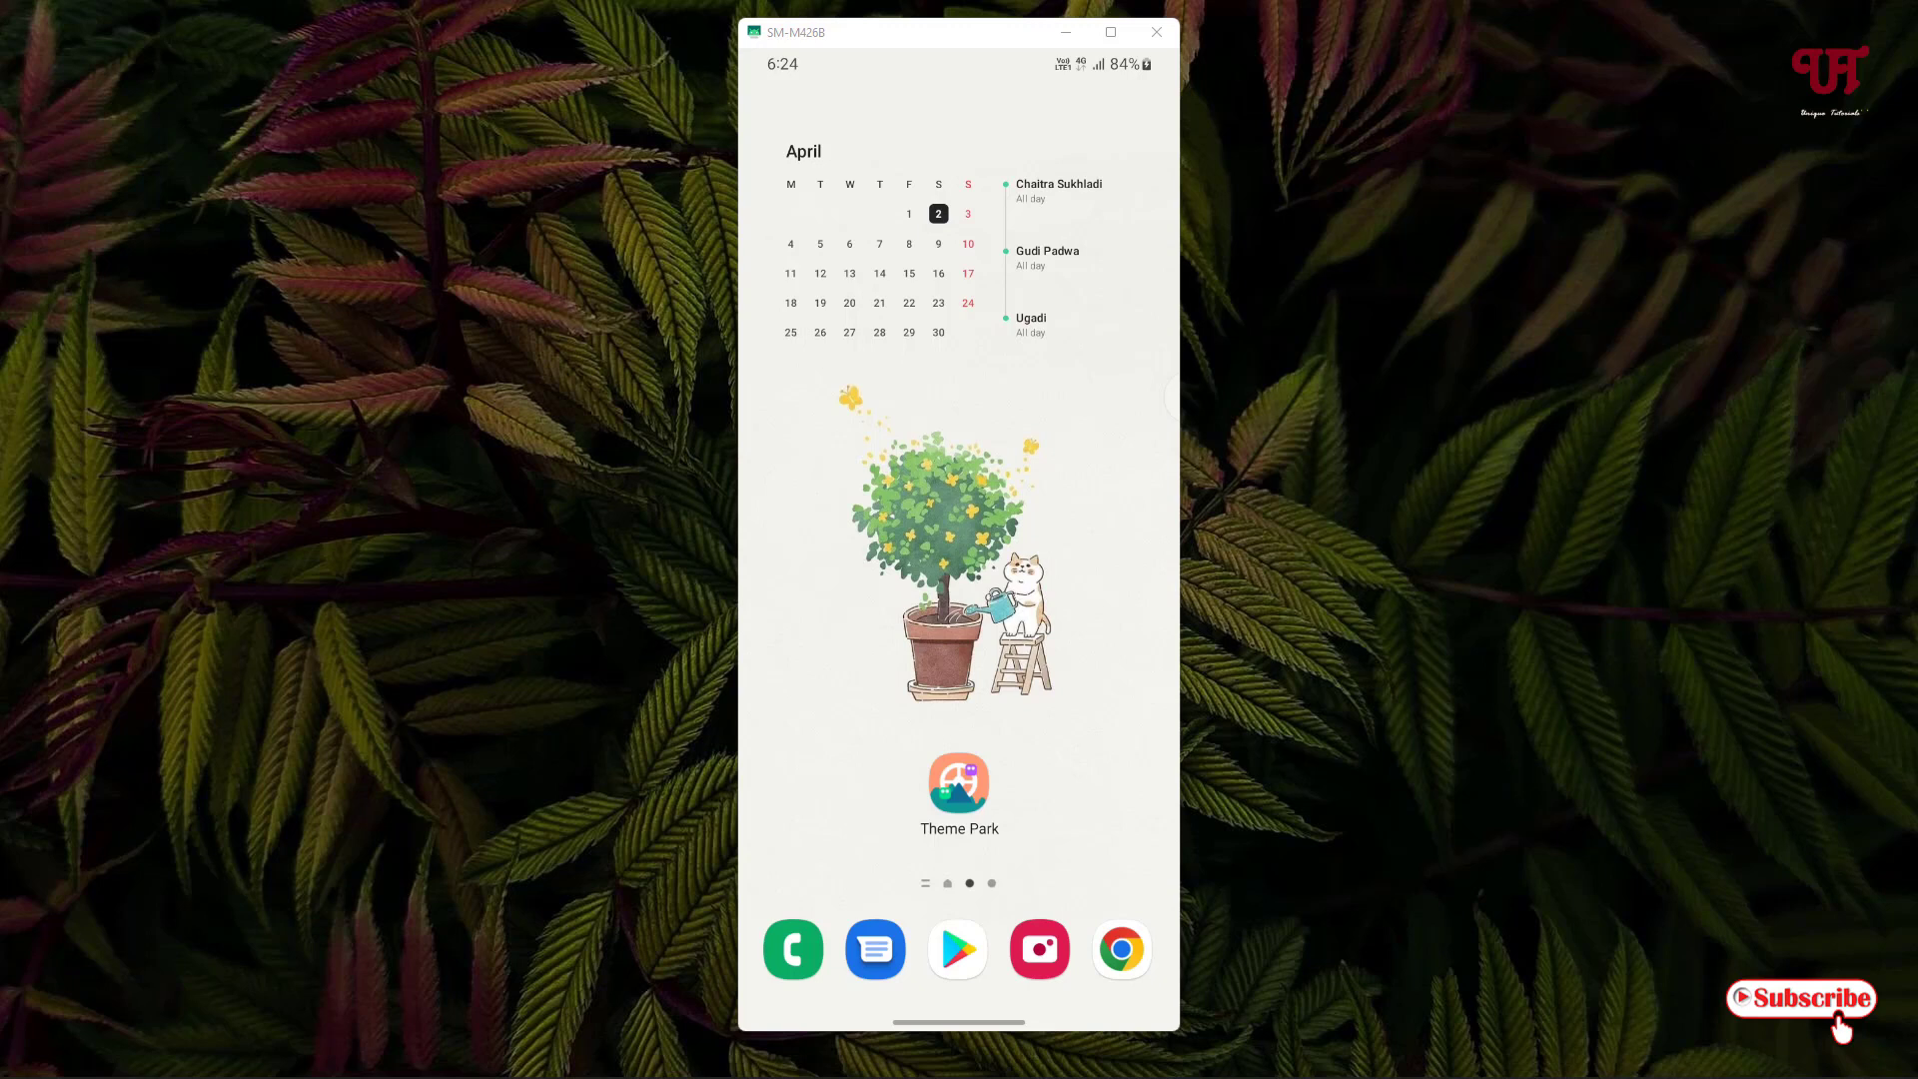
left_click(959, 783)
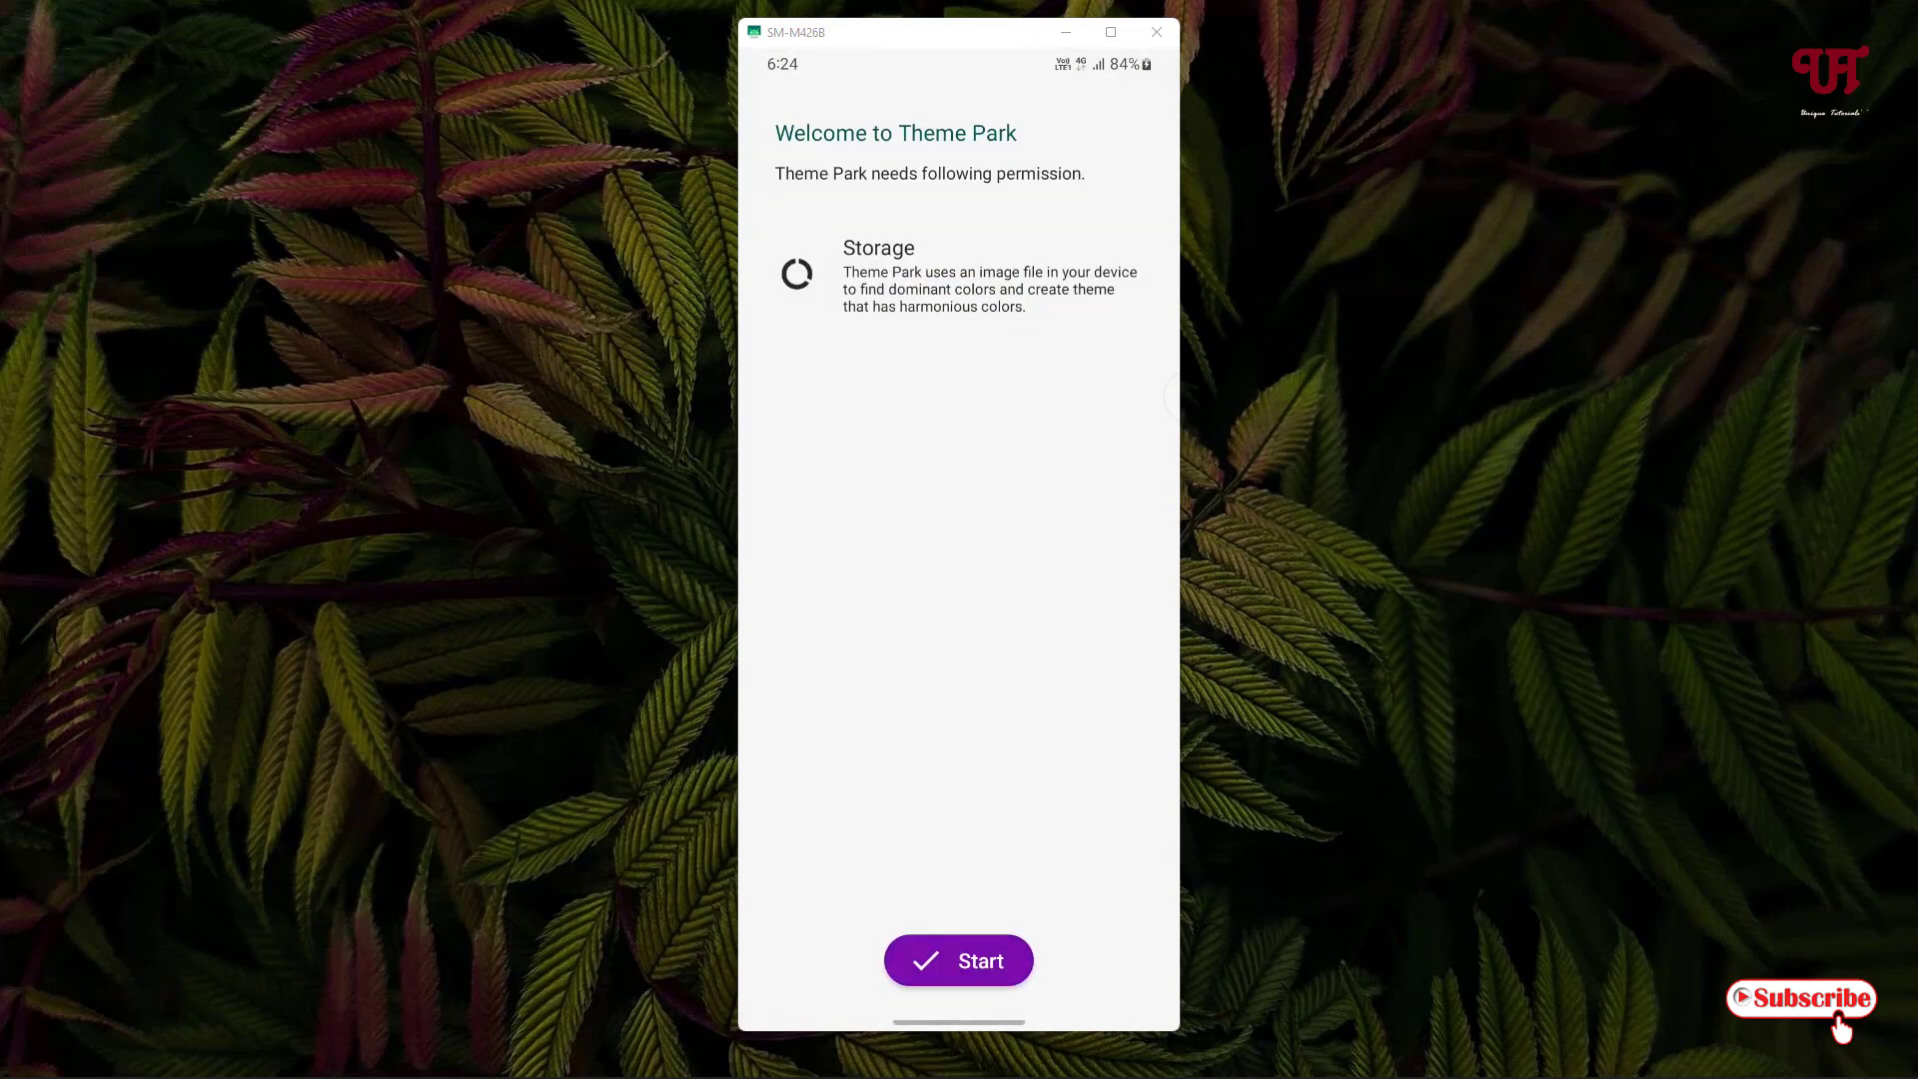
Accept the storage permission notice and start a new pack under the Icon section
left_click(958, 960)
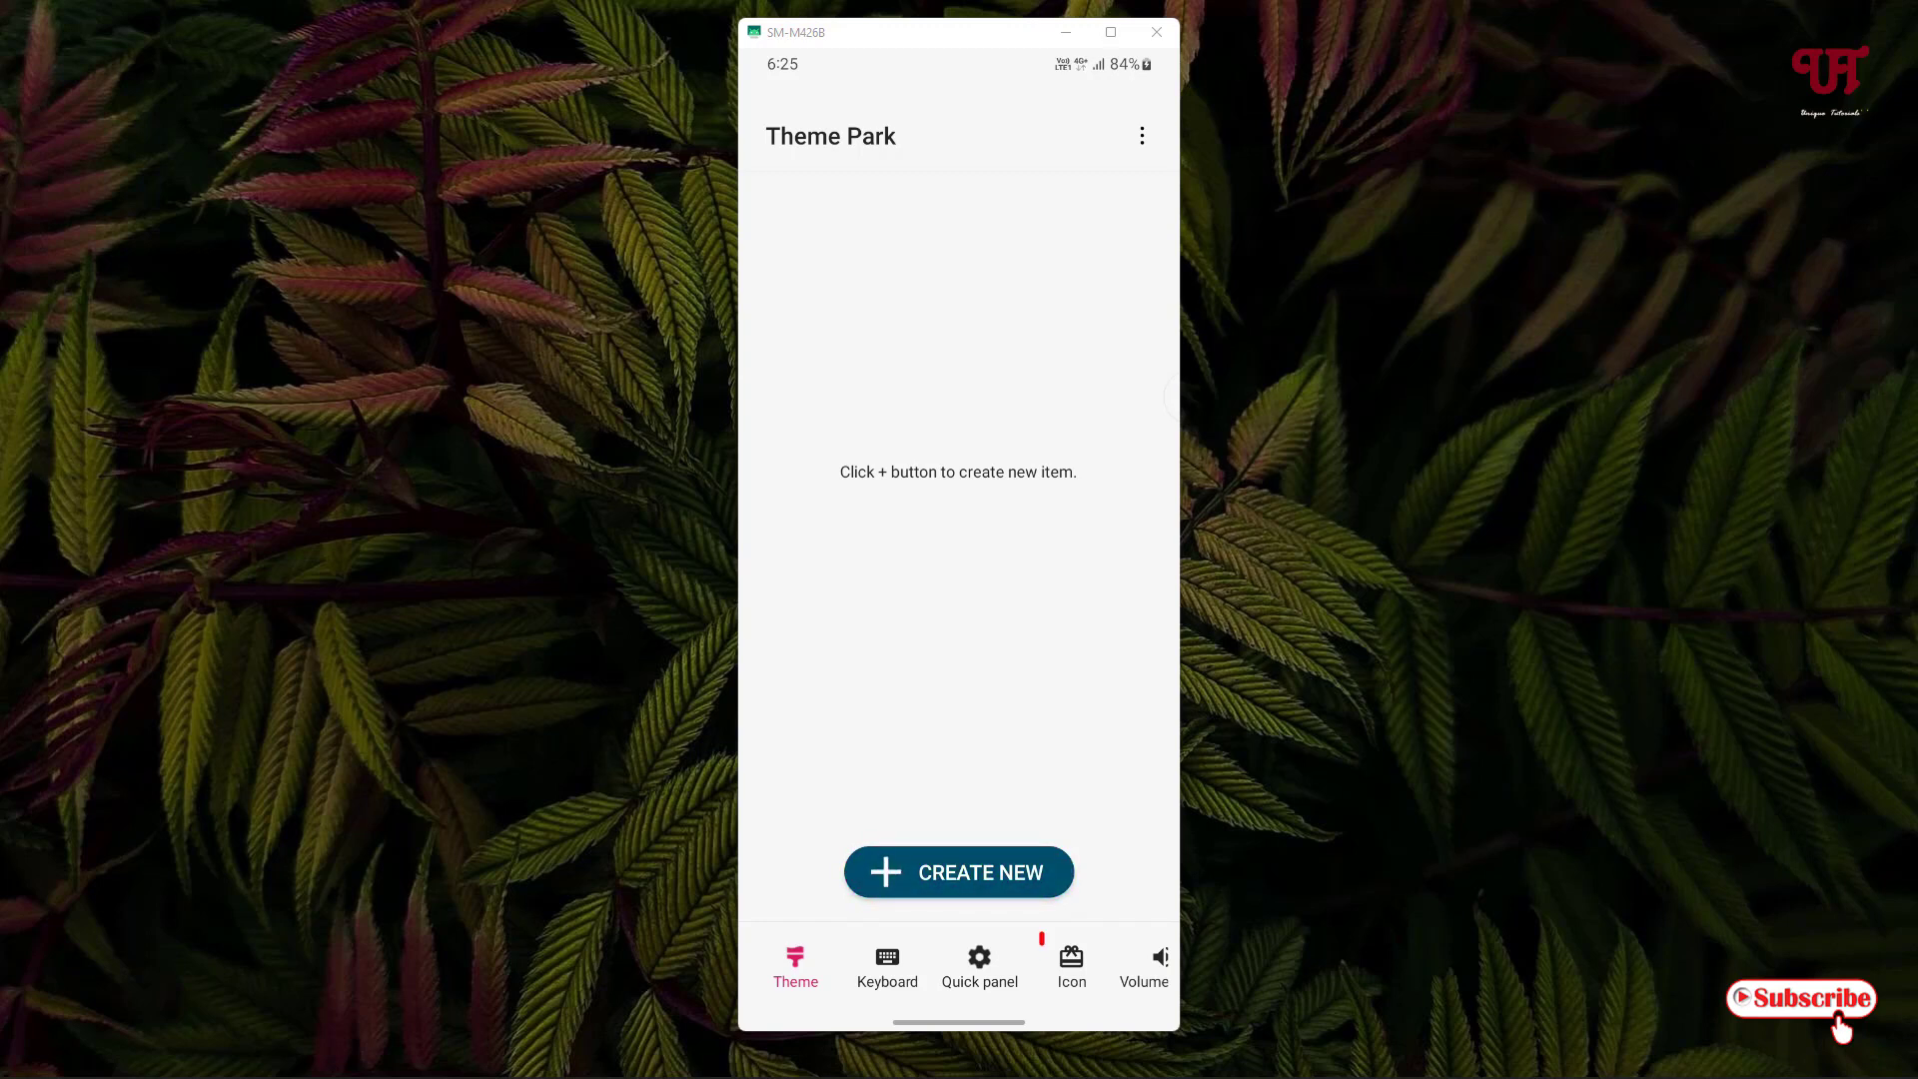
left_click(1070, 967)
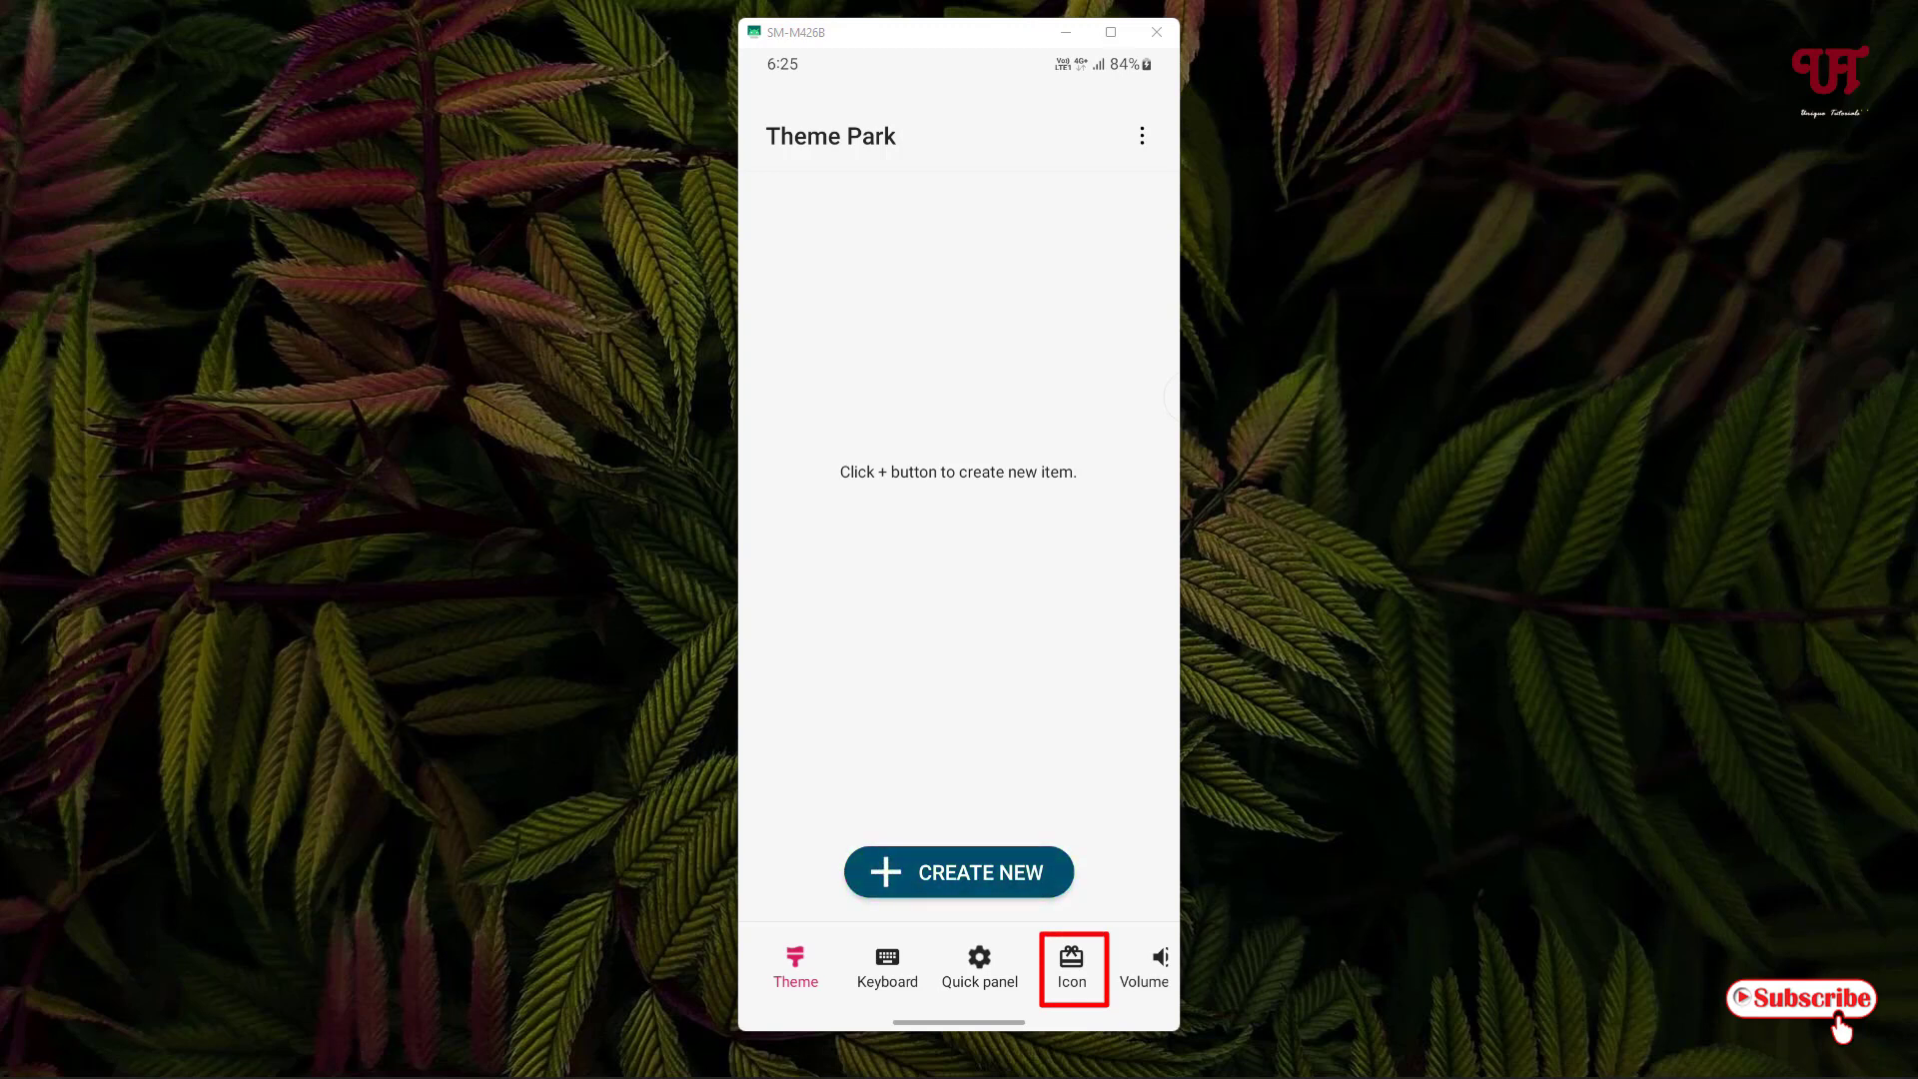
left_click(1072, 968)
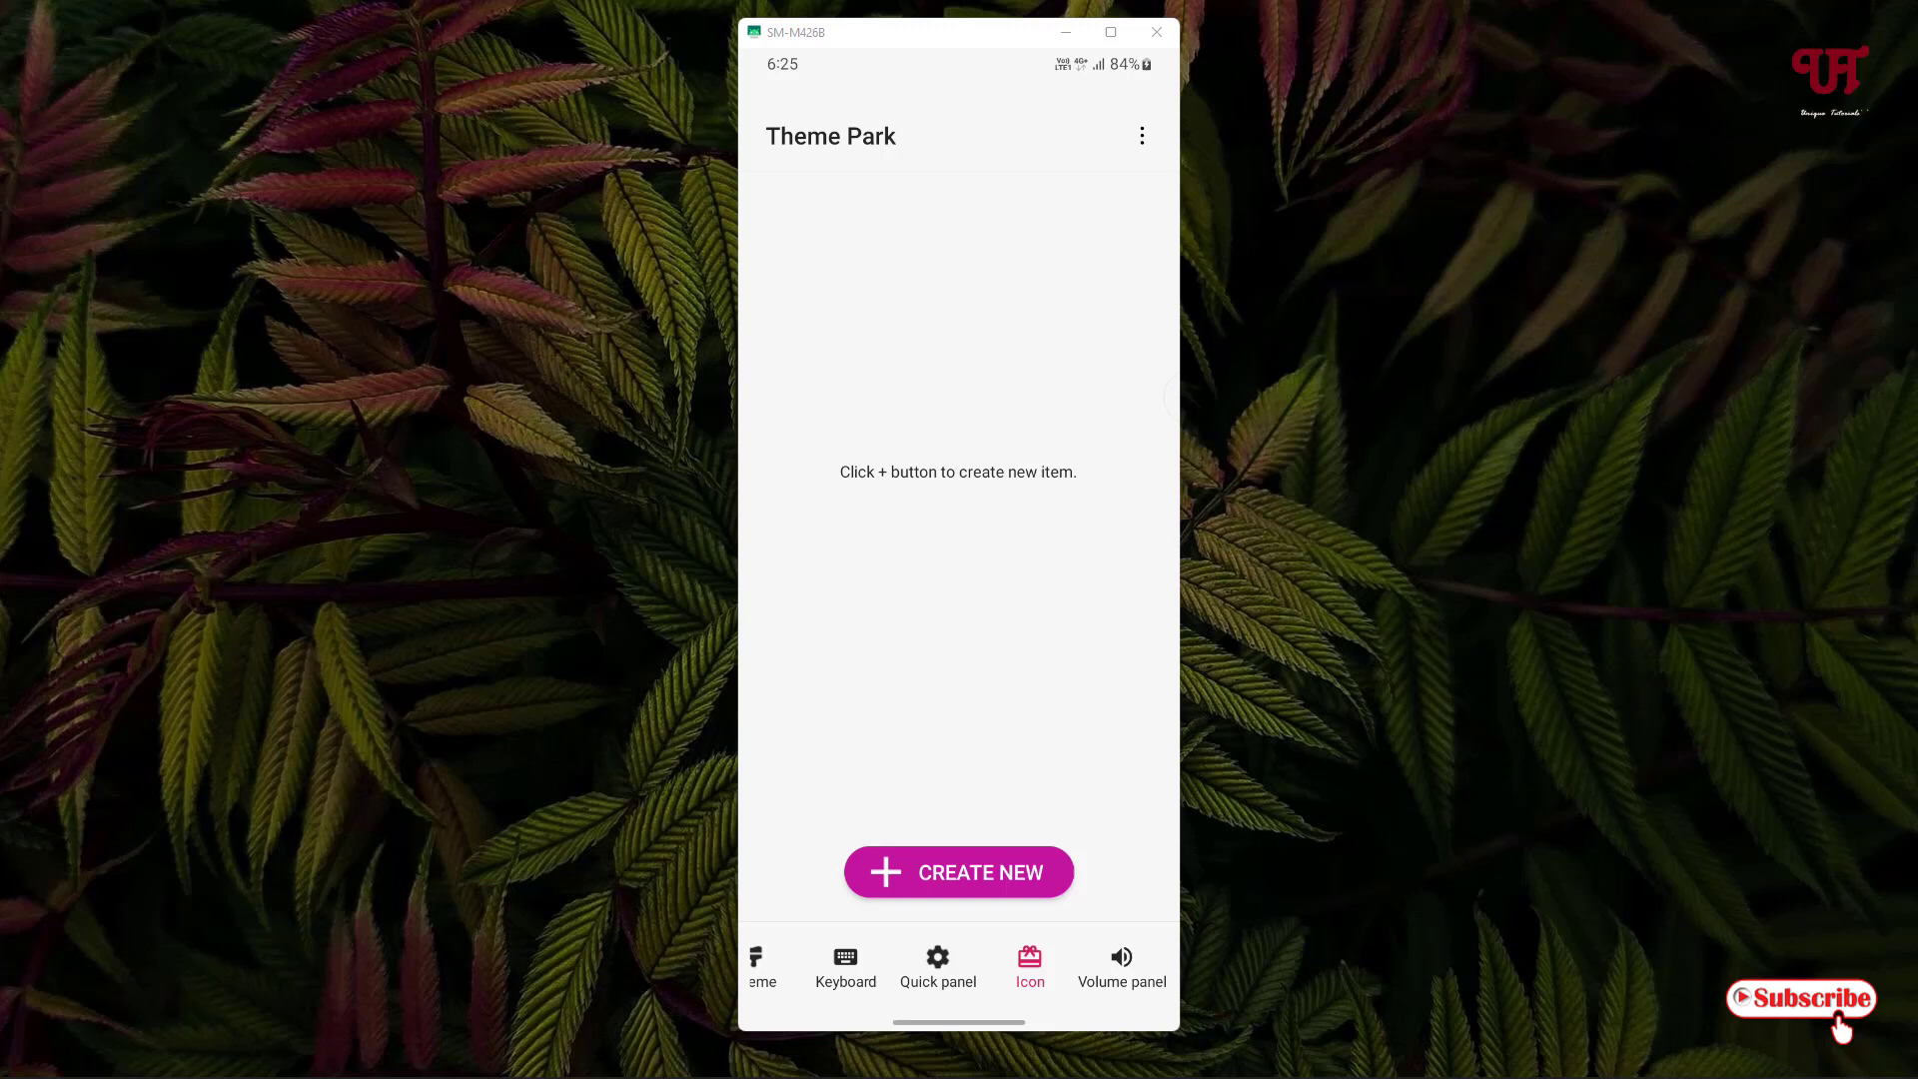
left_click(958, 872)
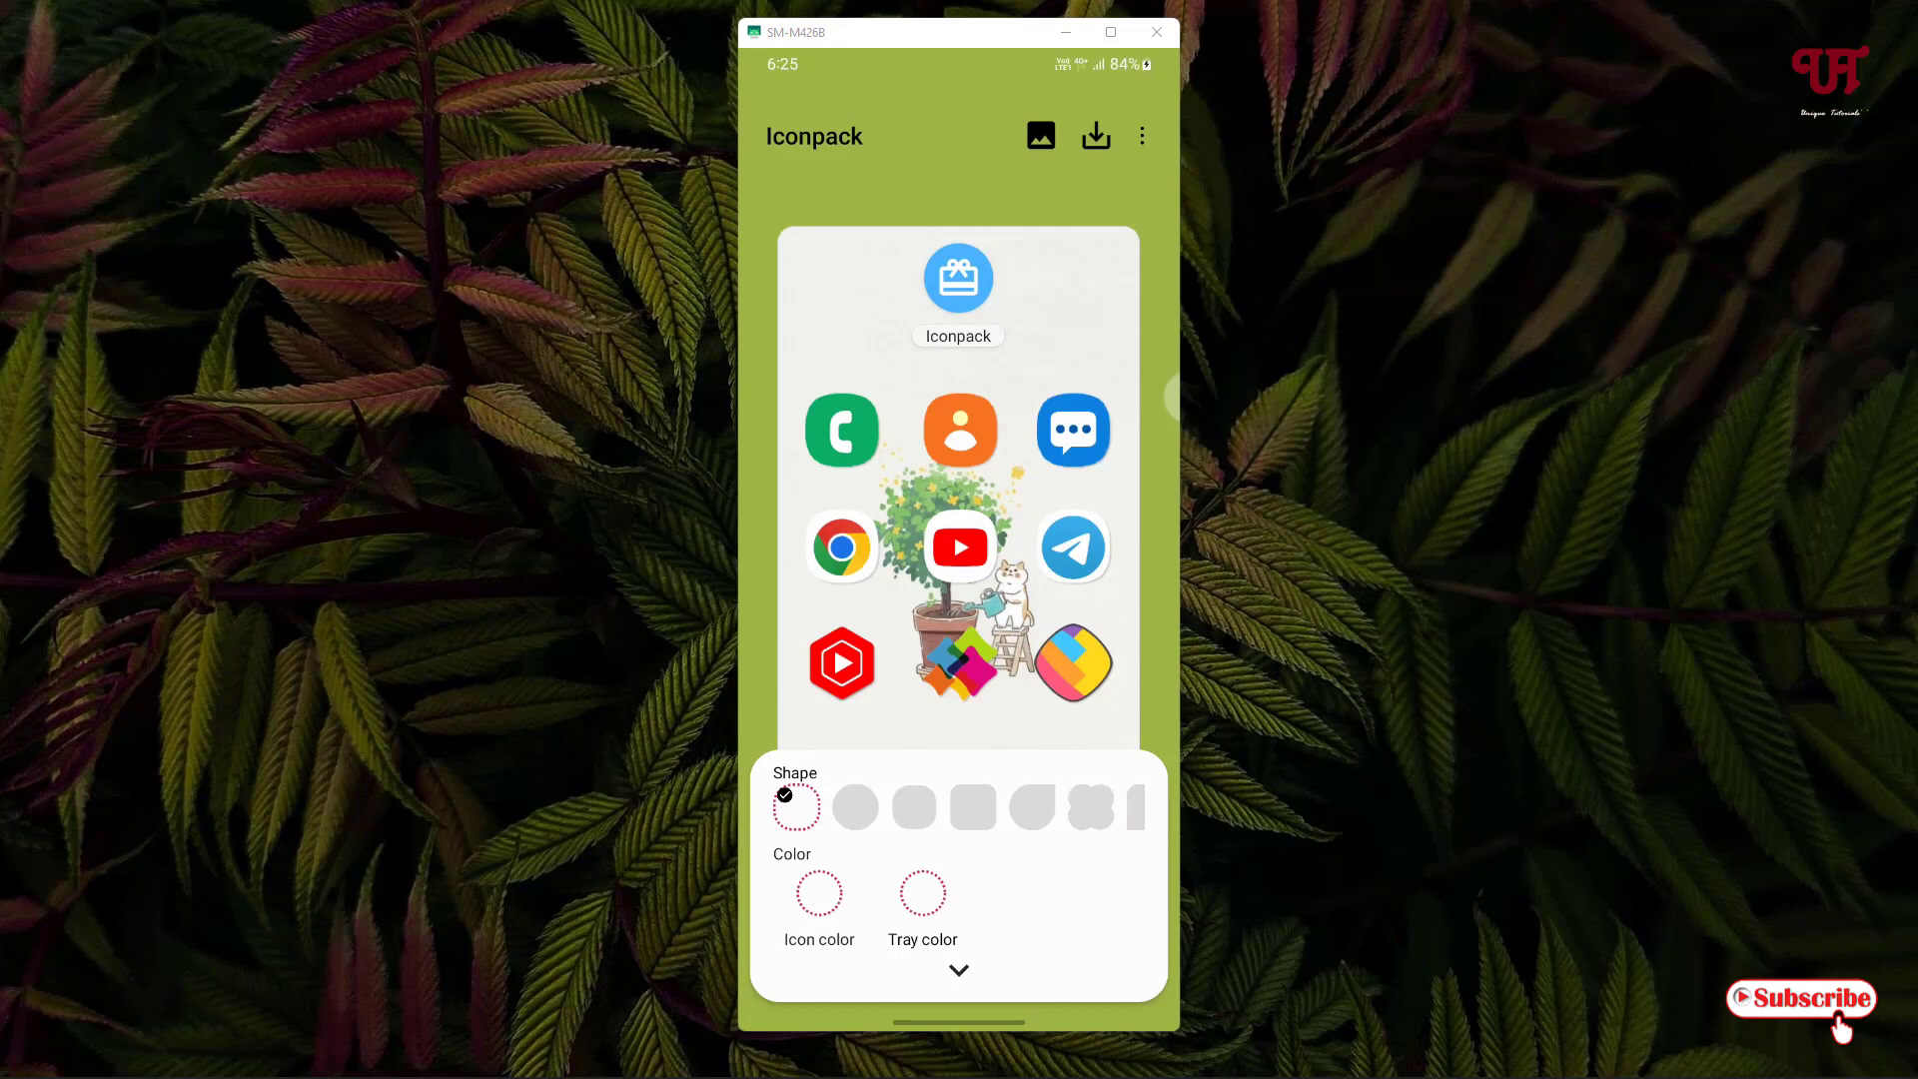
Try the round icon shape, revert to the original, then open Select icon pack
left_click(855, 807)
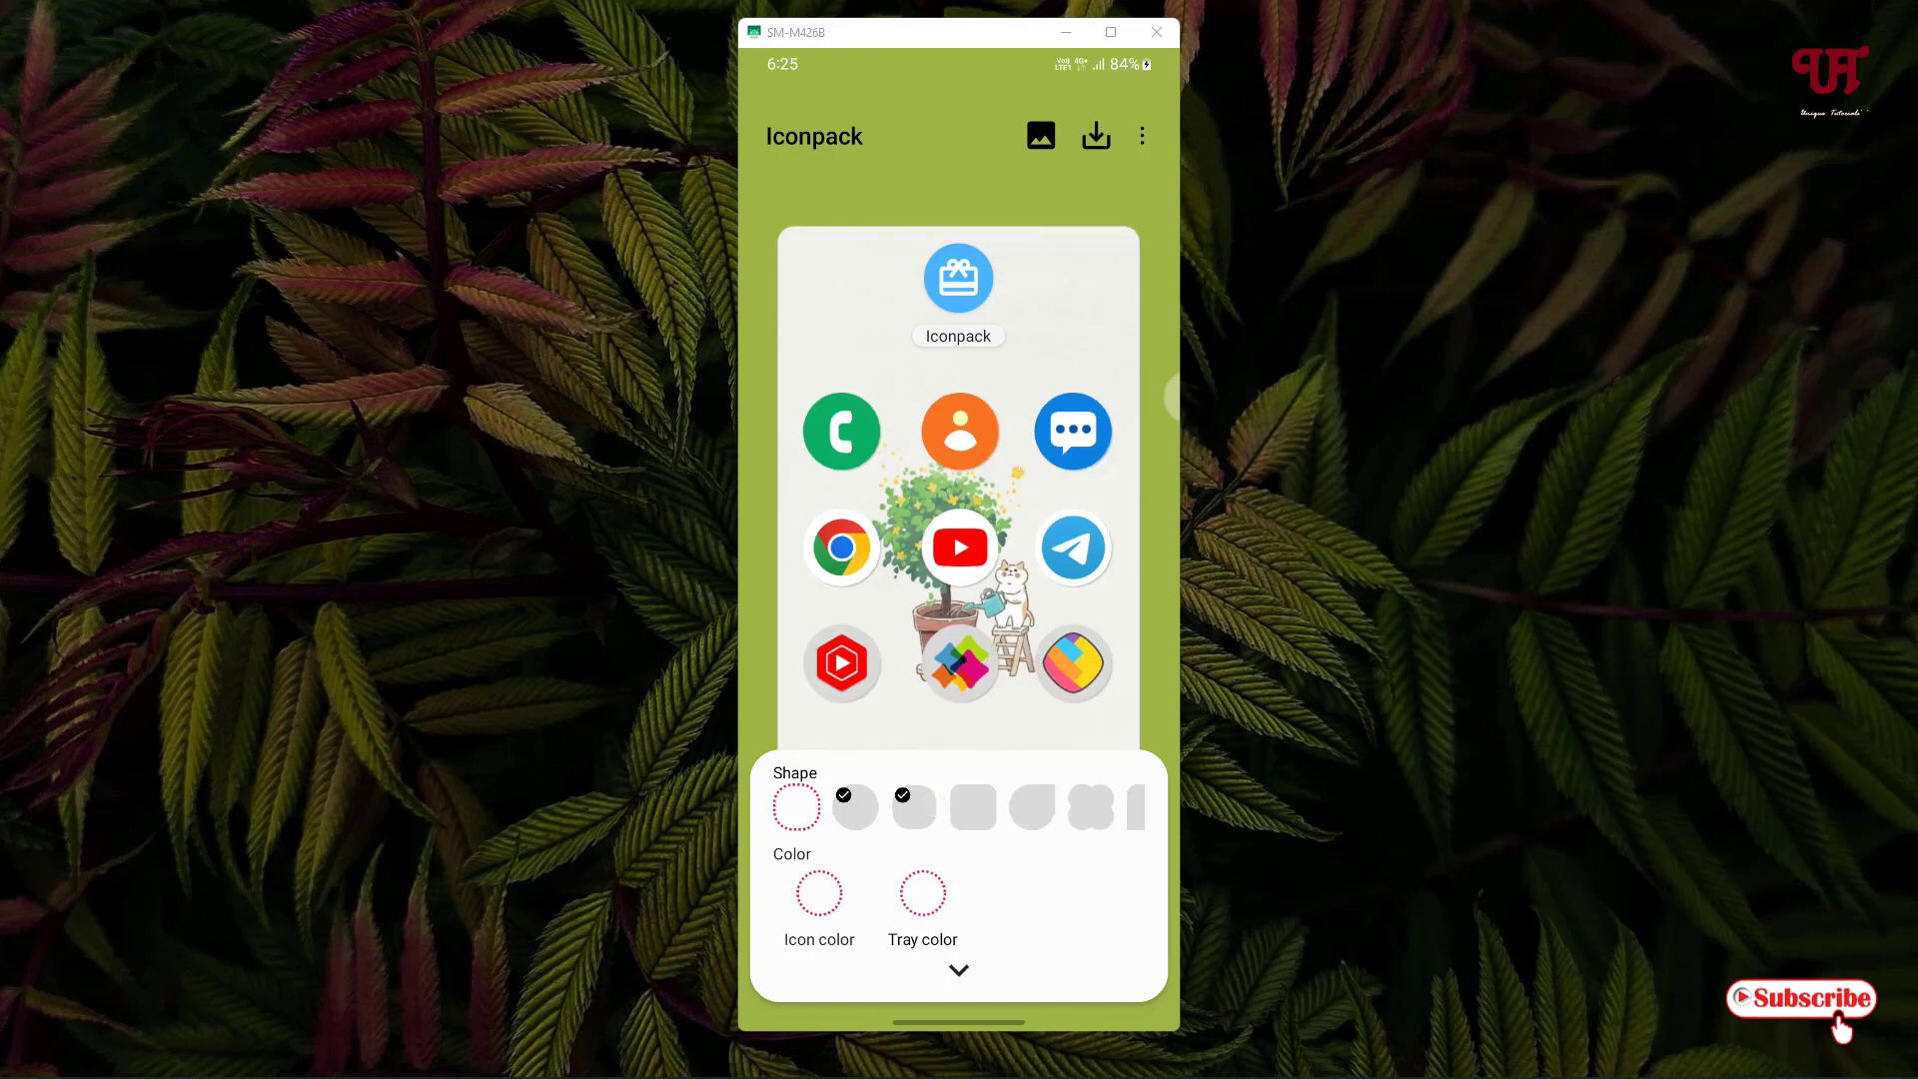
left_click(797, 806)
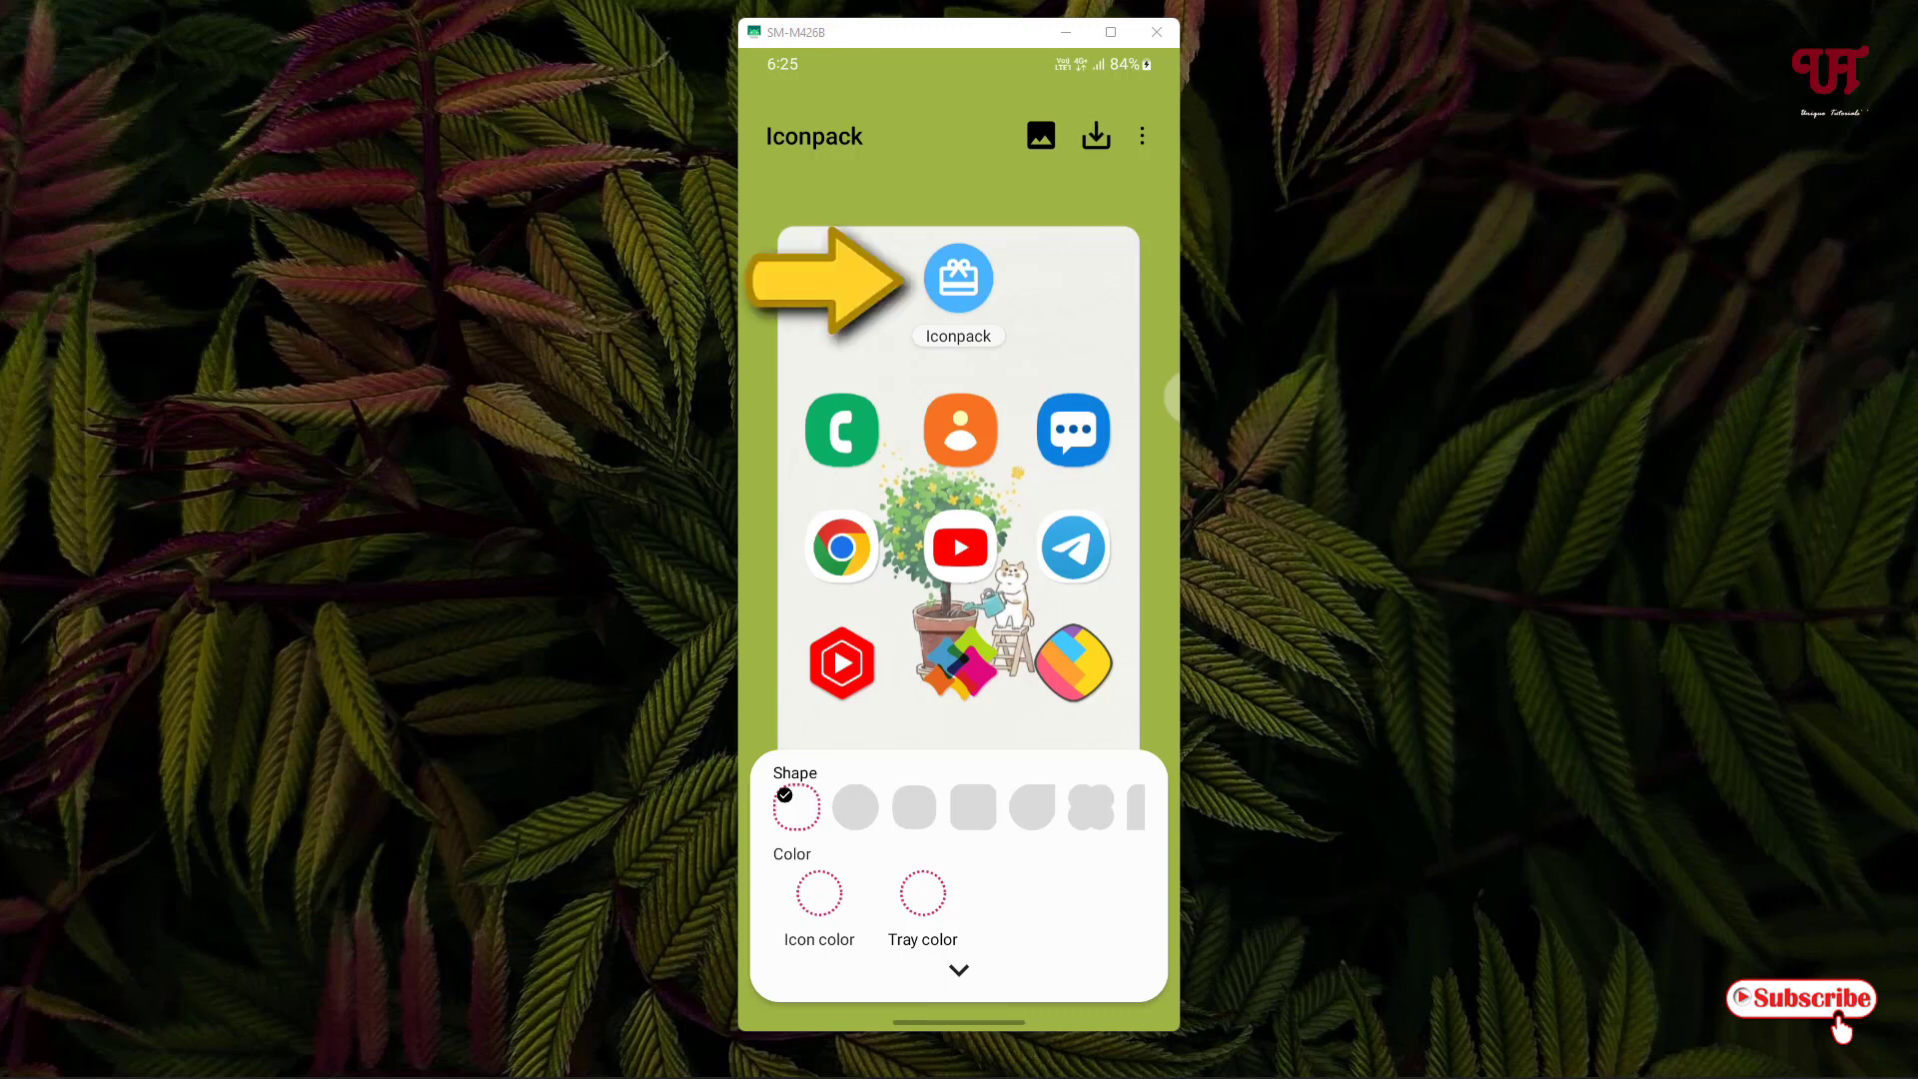
left_click(957, 278)
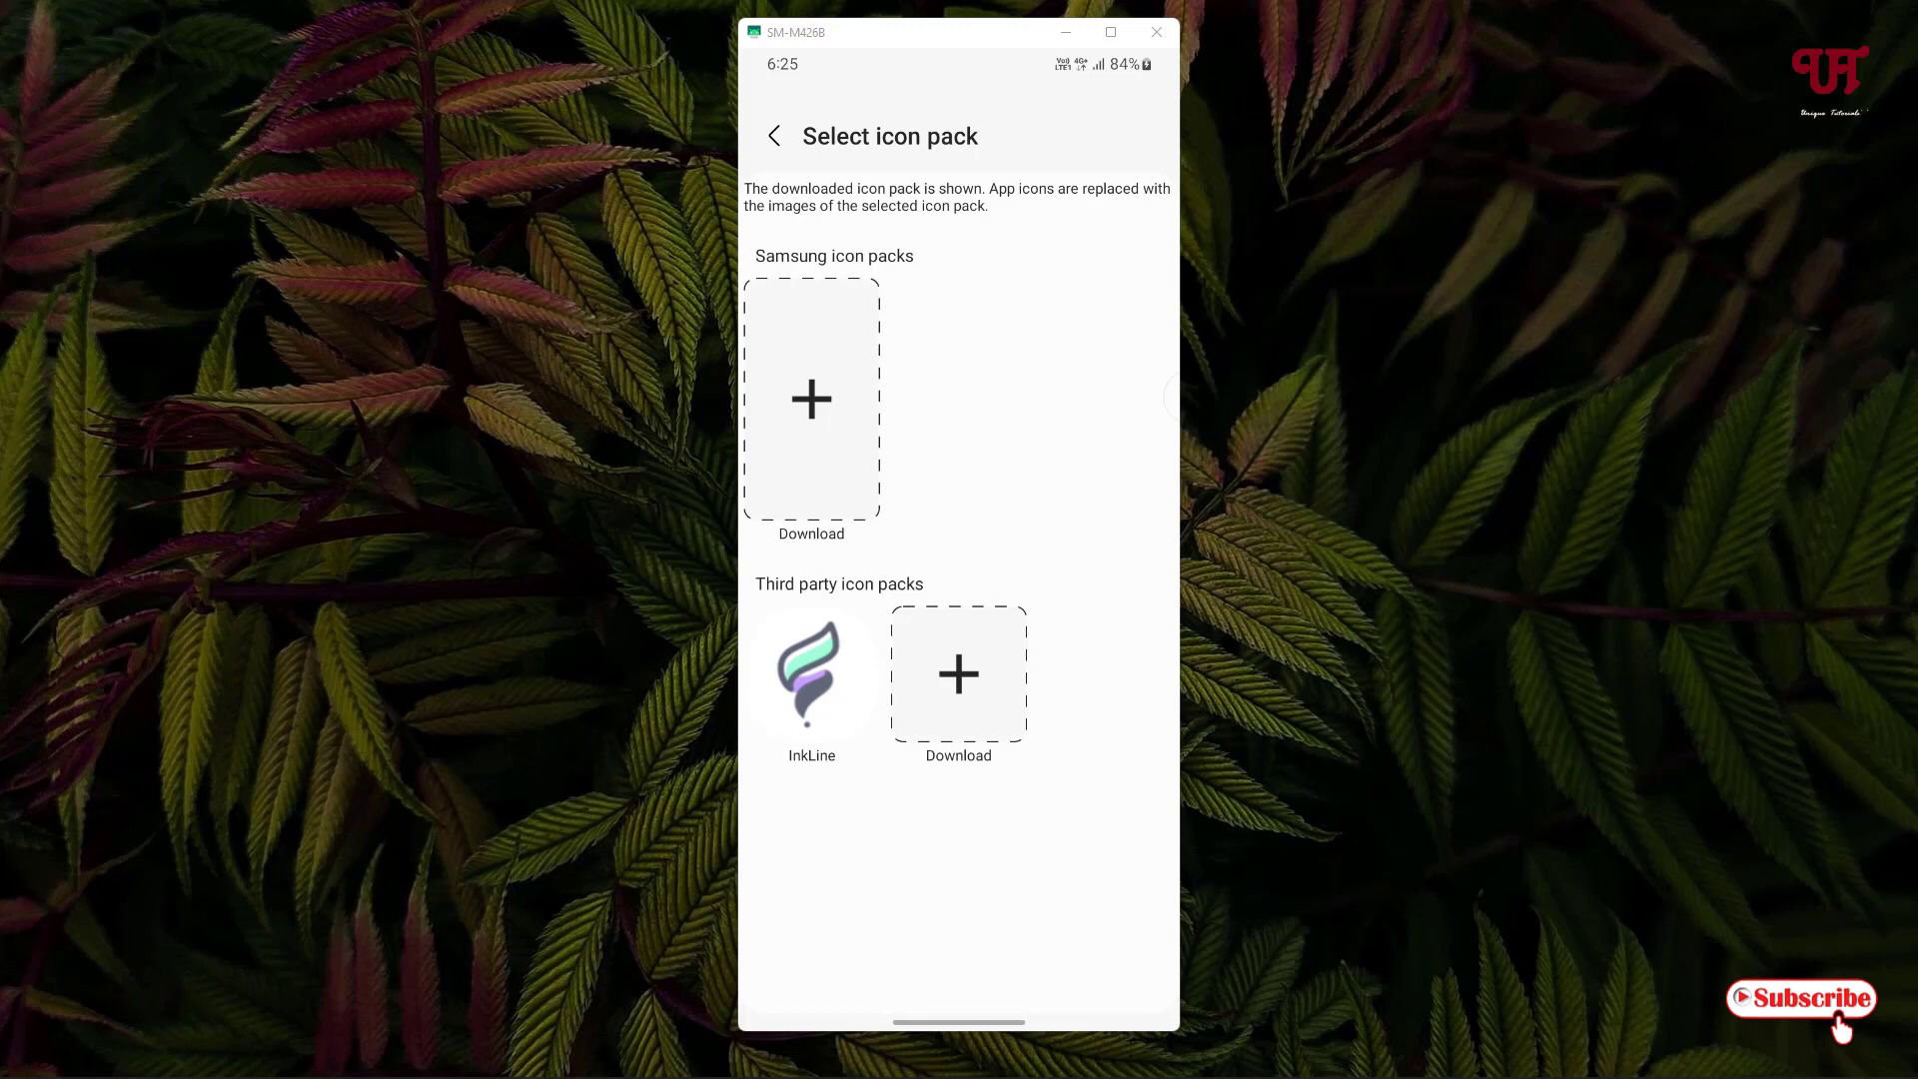
Choose the InkLine third-party pack, trying the circle shape before restoring the default shape
left_click(811, 674)
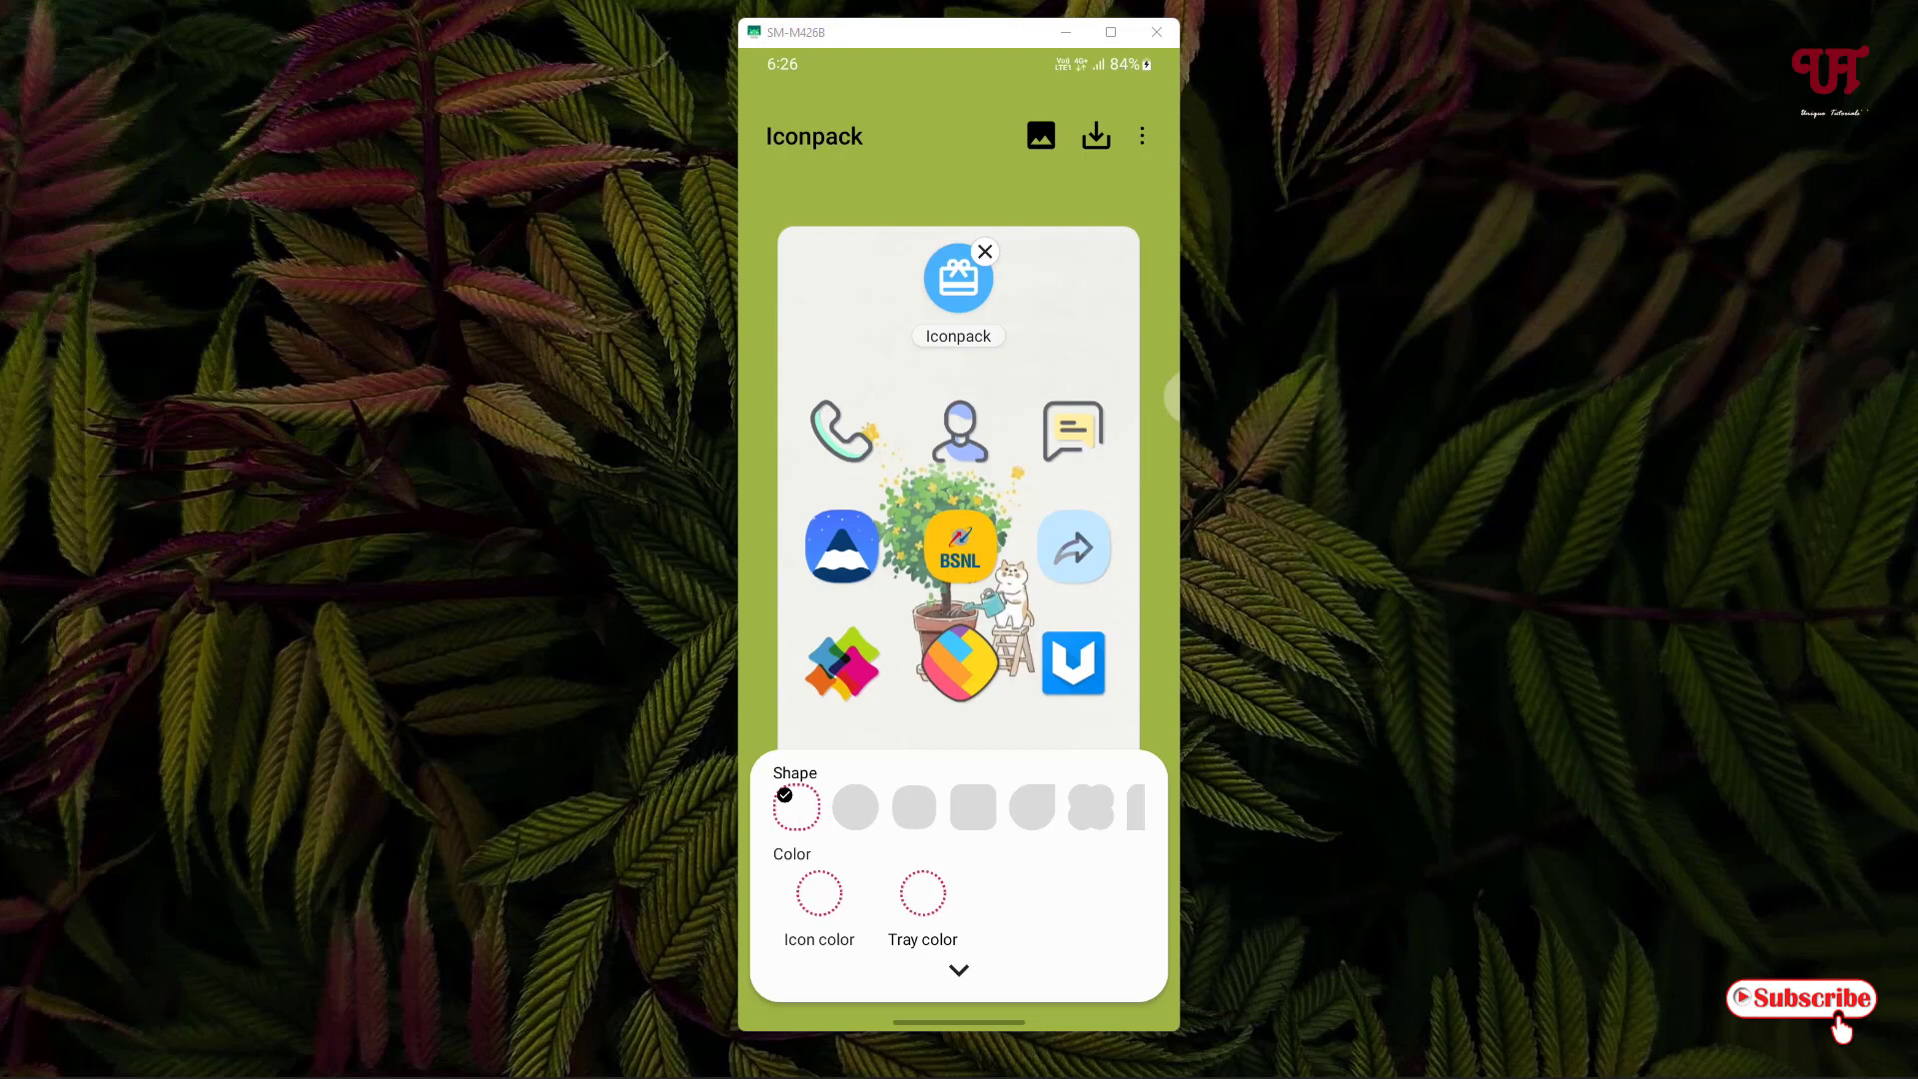
left_click(854, 806)
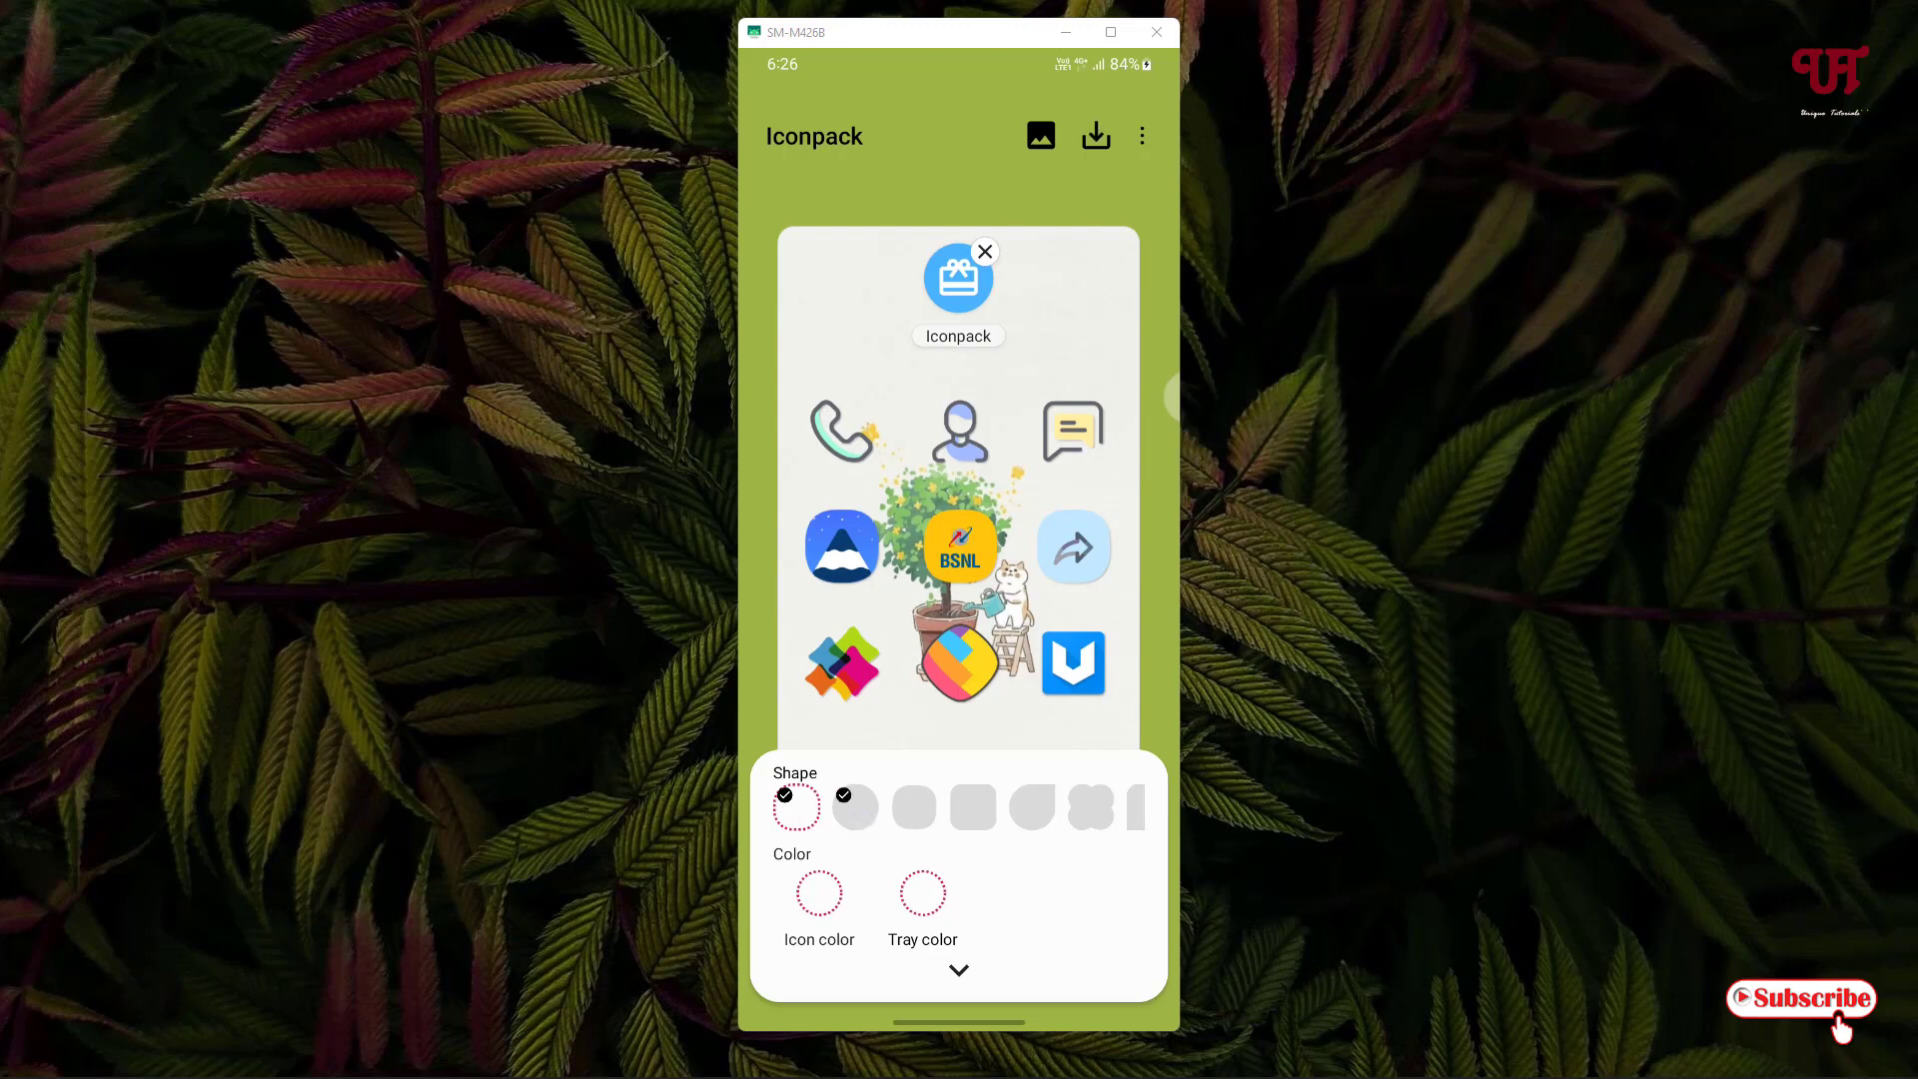
left_click(855, 806)
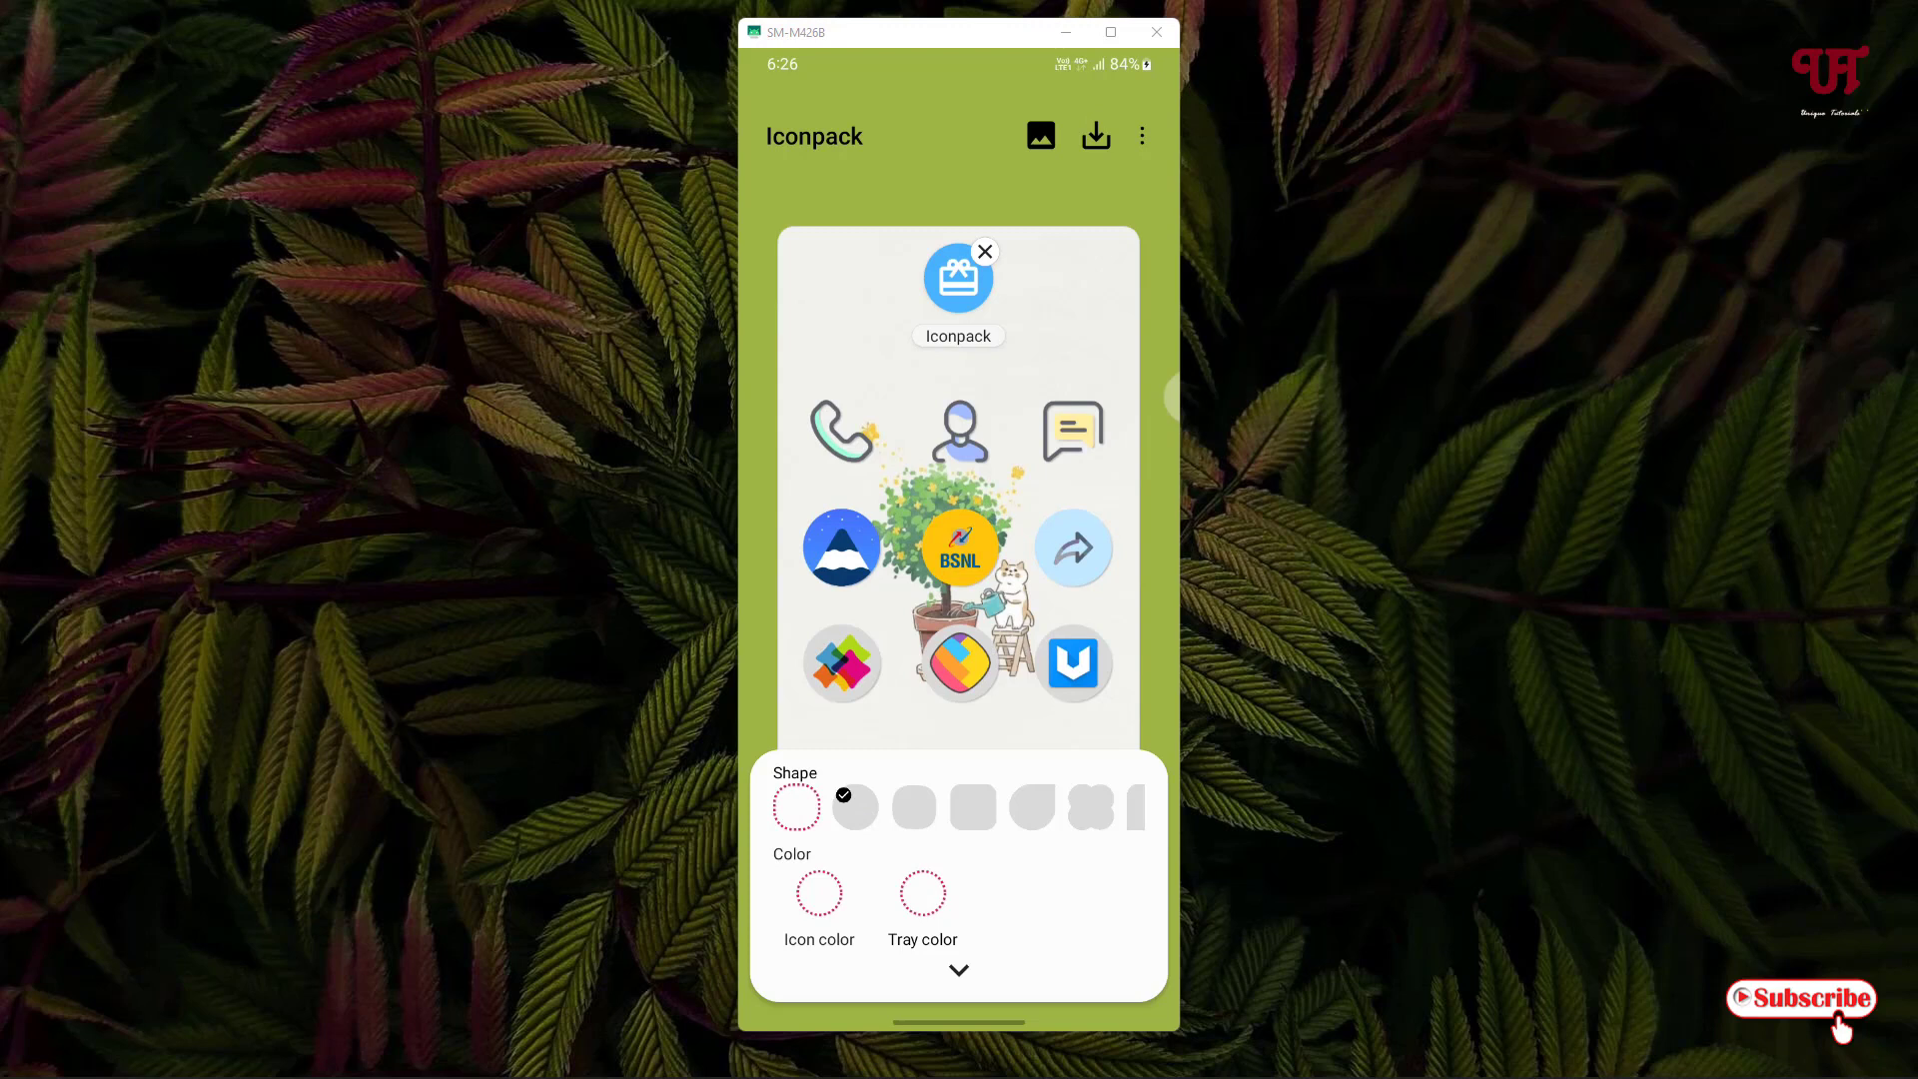
left_click(796, 807)
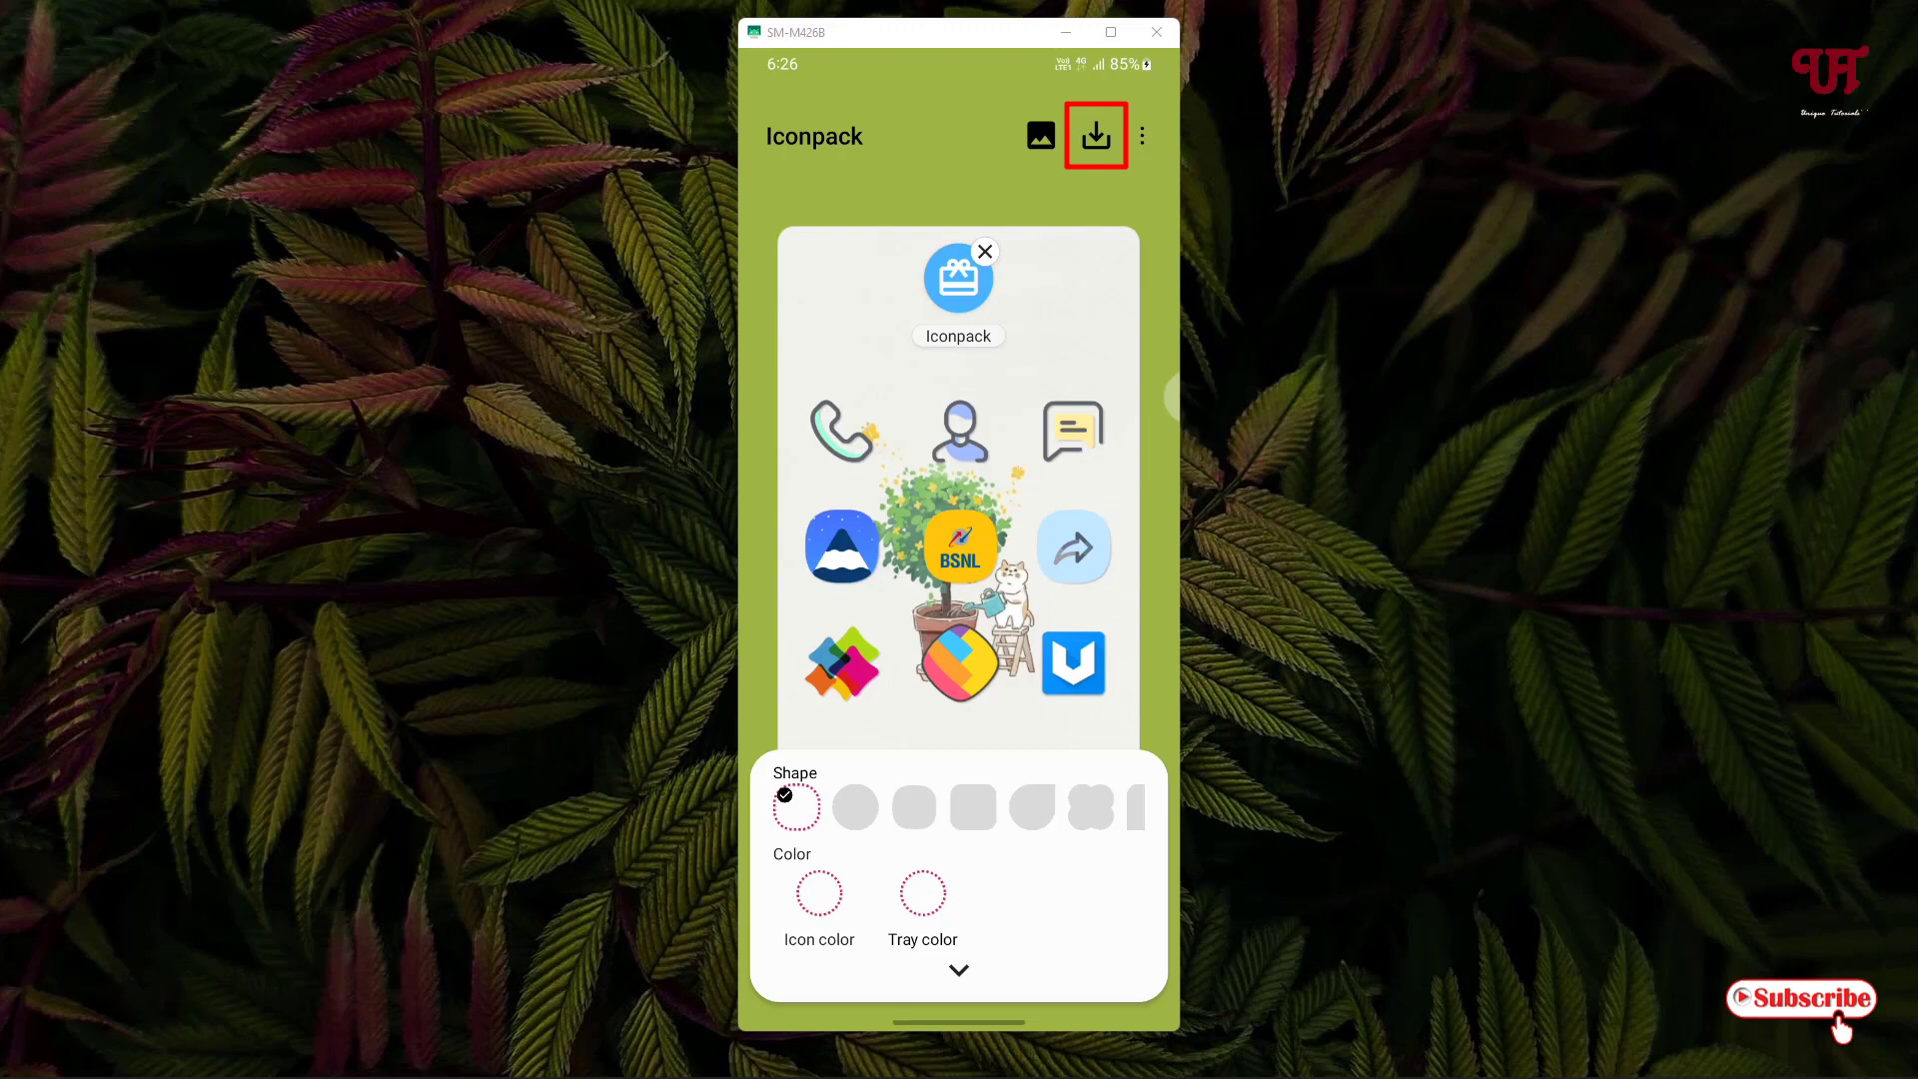
Download the icon pack and install it under the name 'inkline'
left_click(1095, 135)
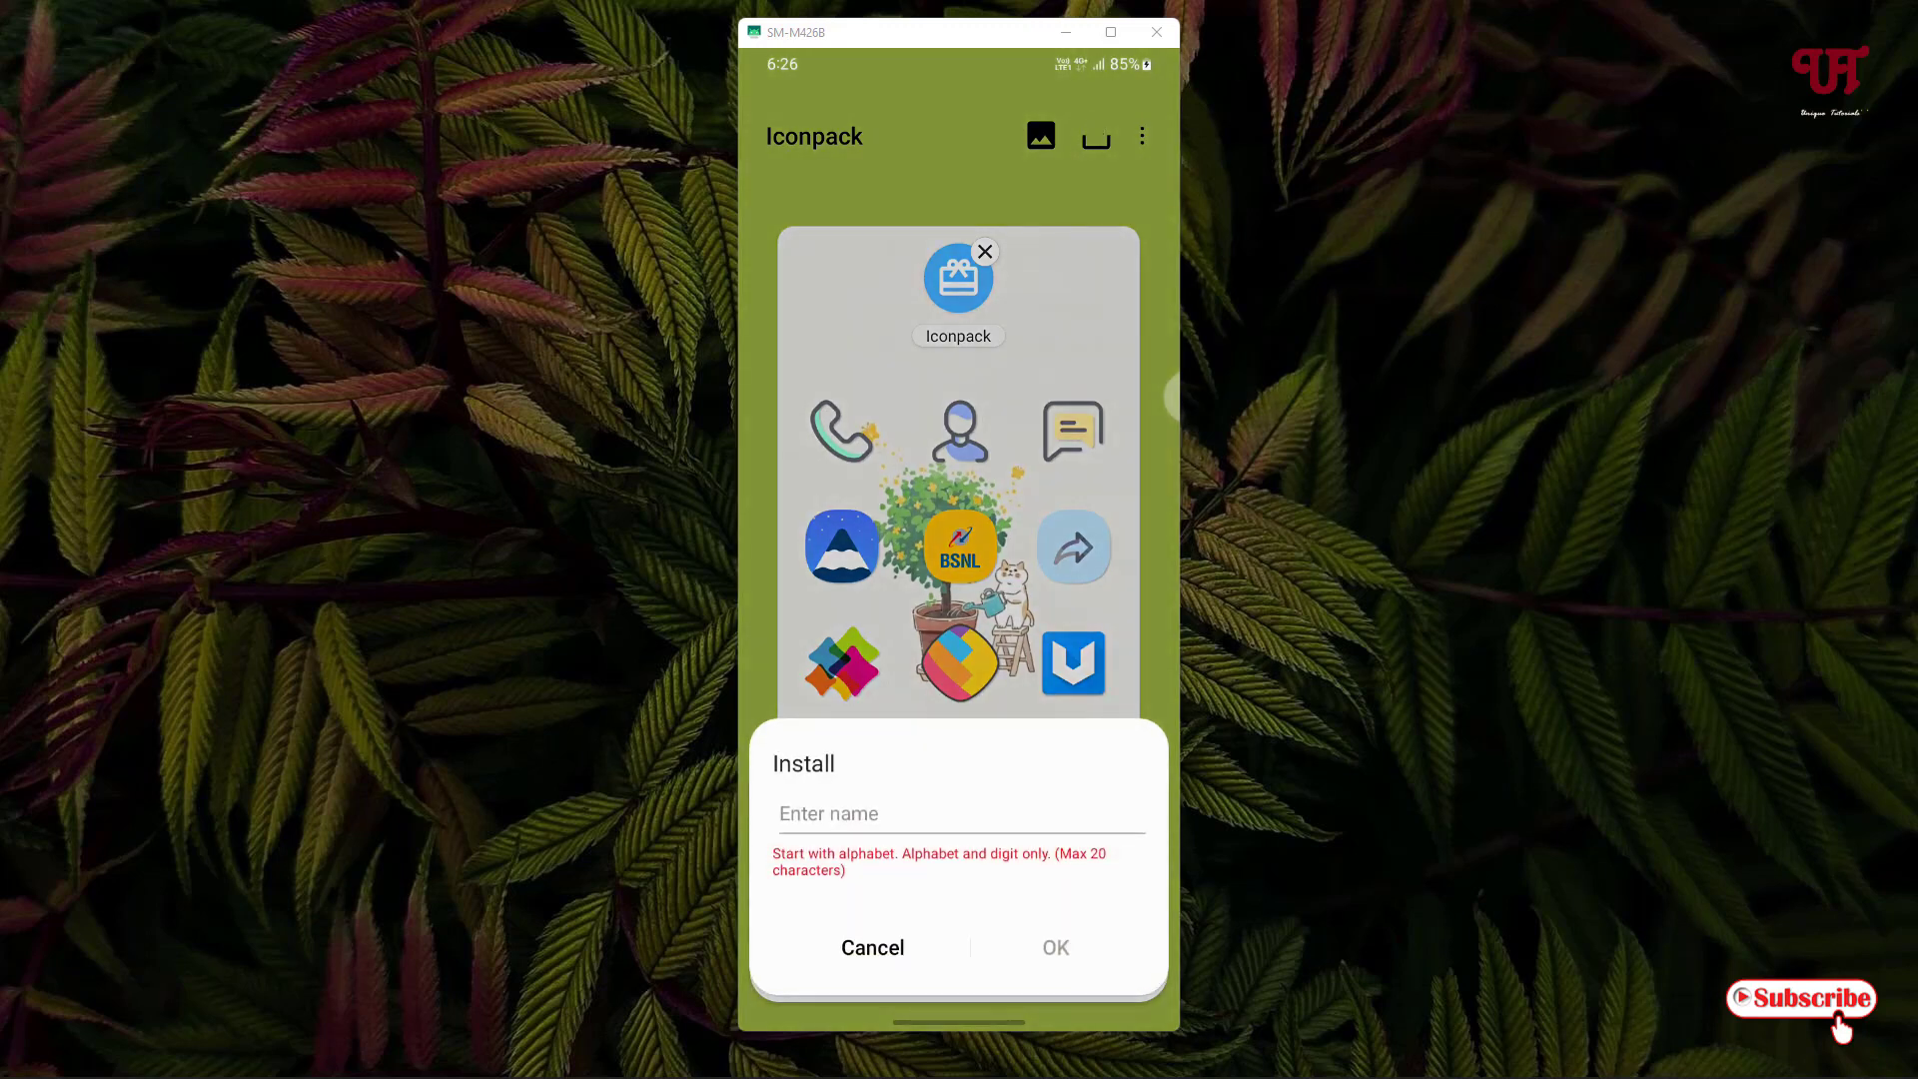
left_click(959, 813)
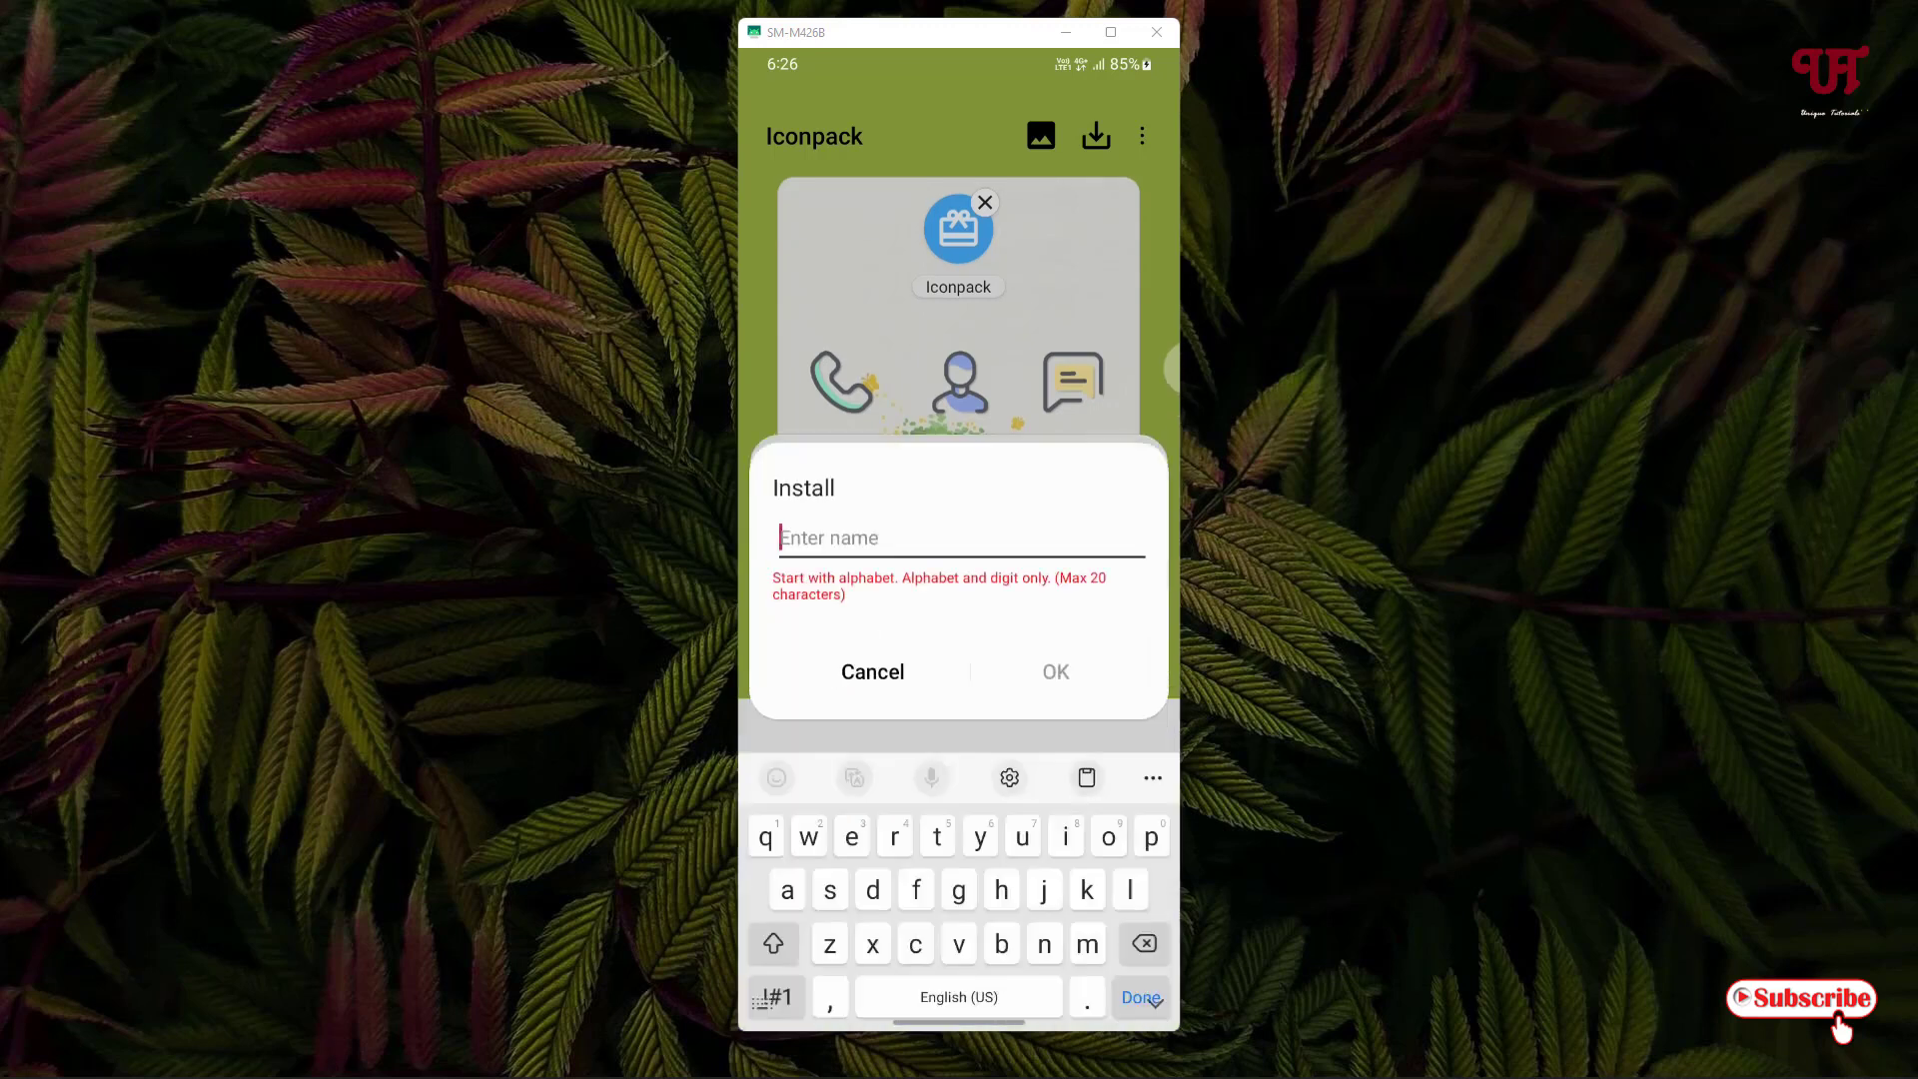
type("ink")
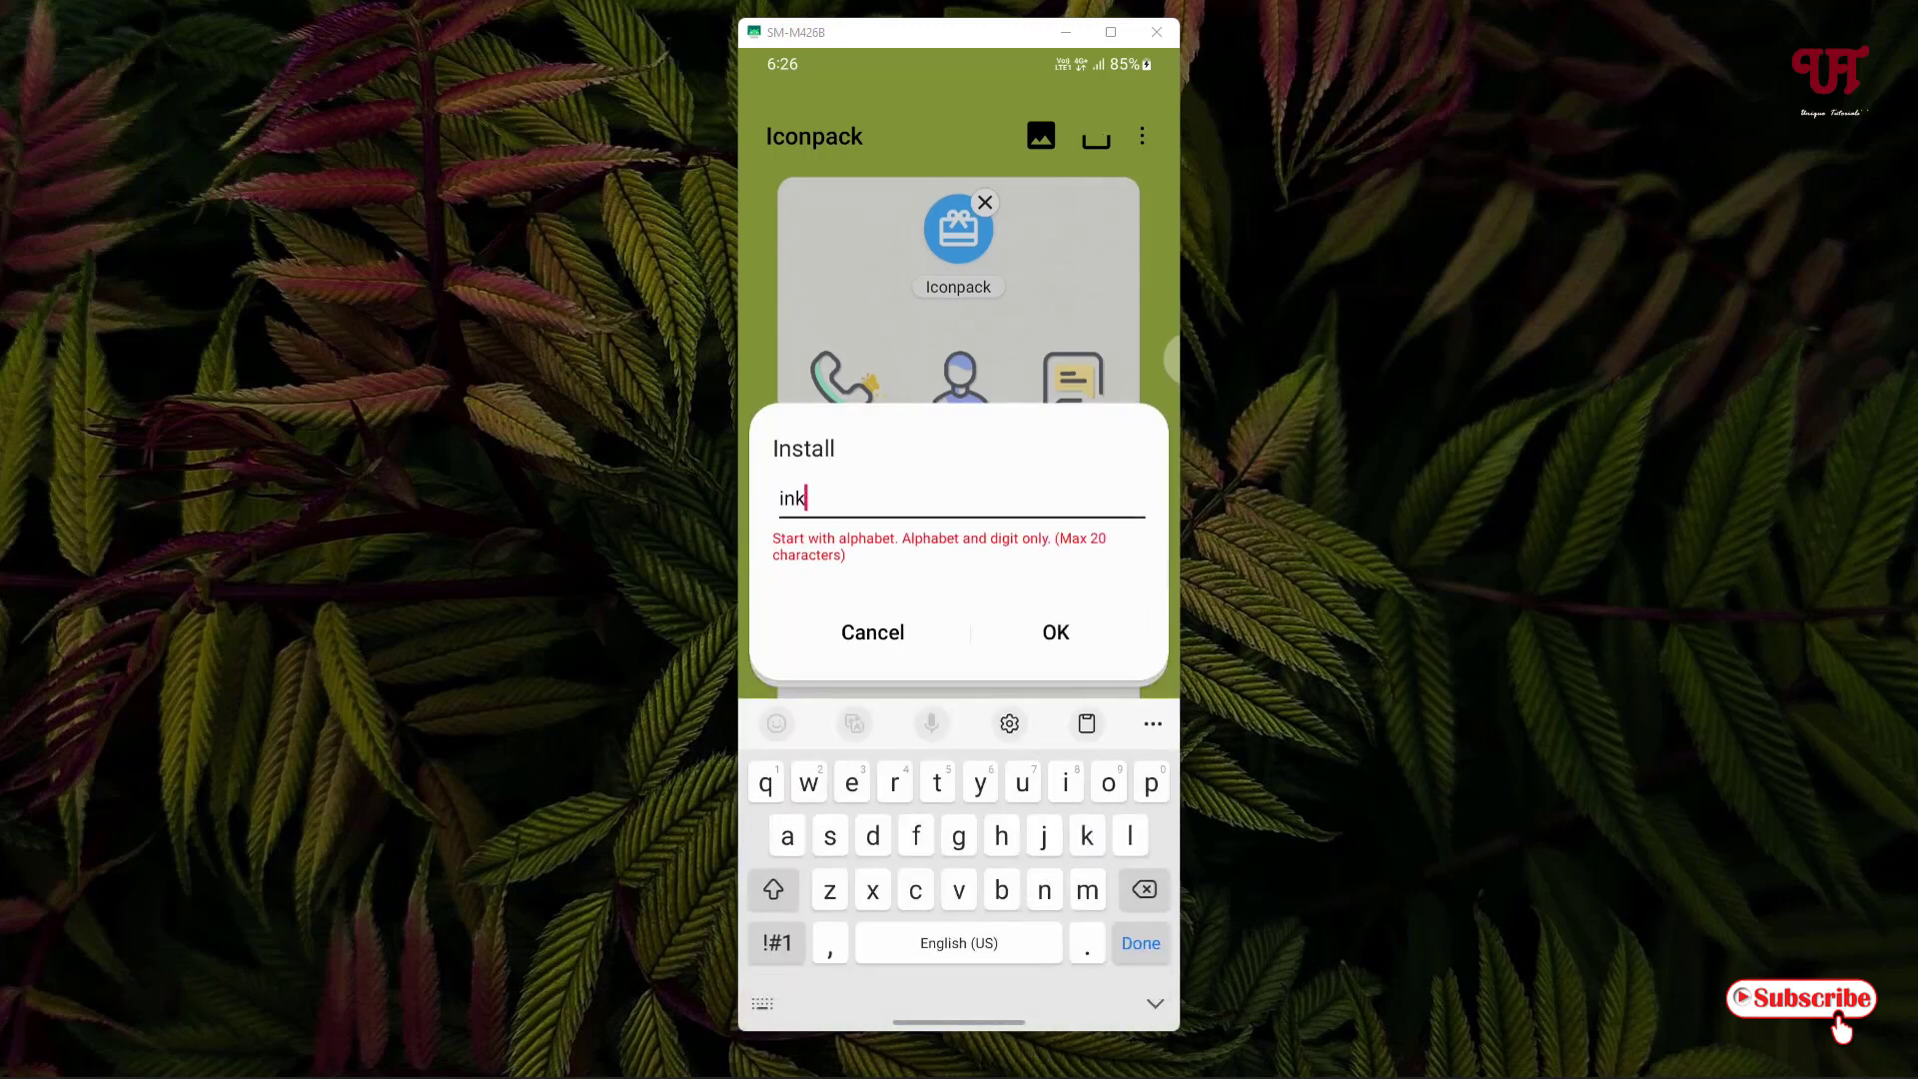
type("line")
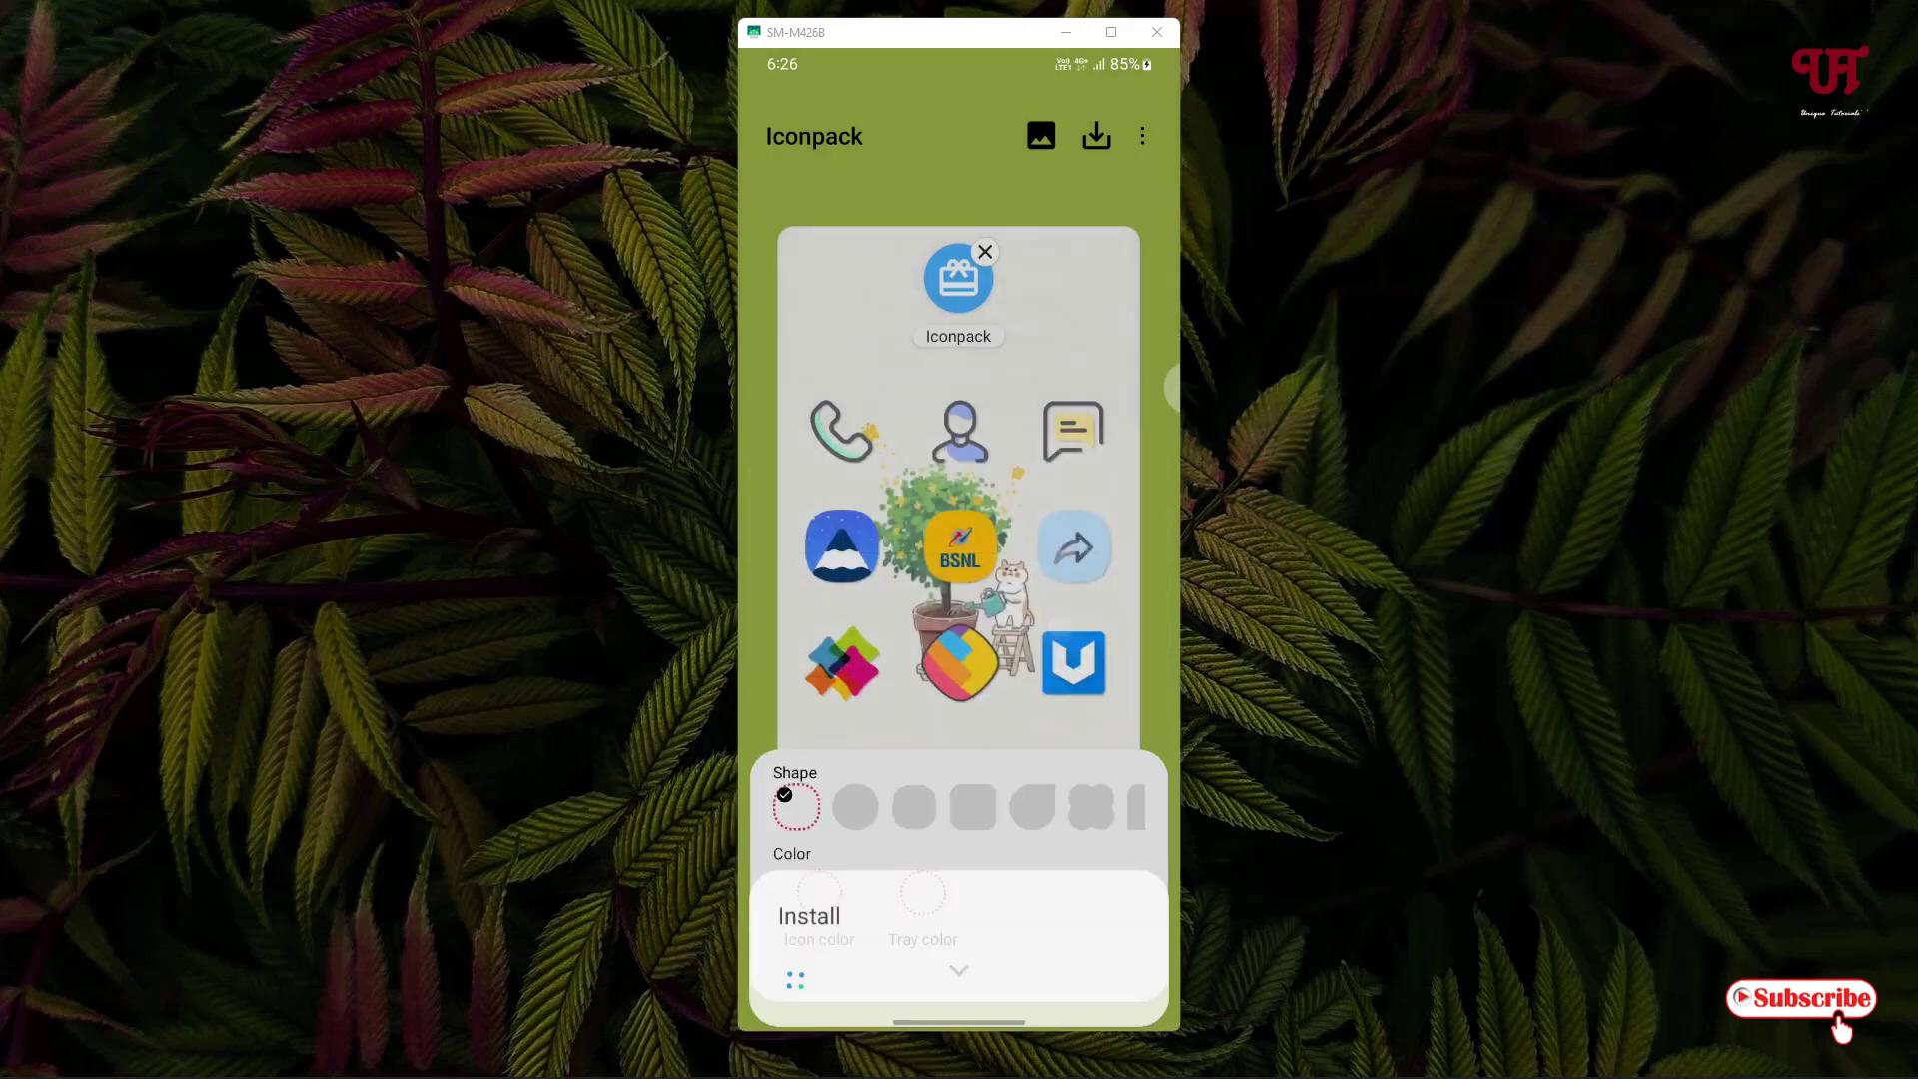
left_click(809, 914)
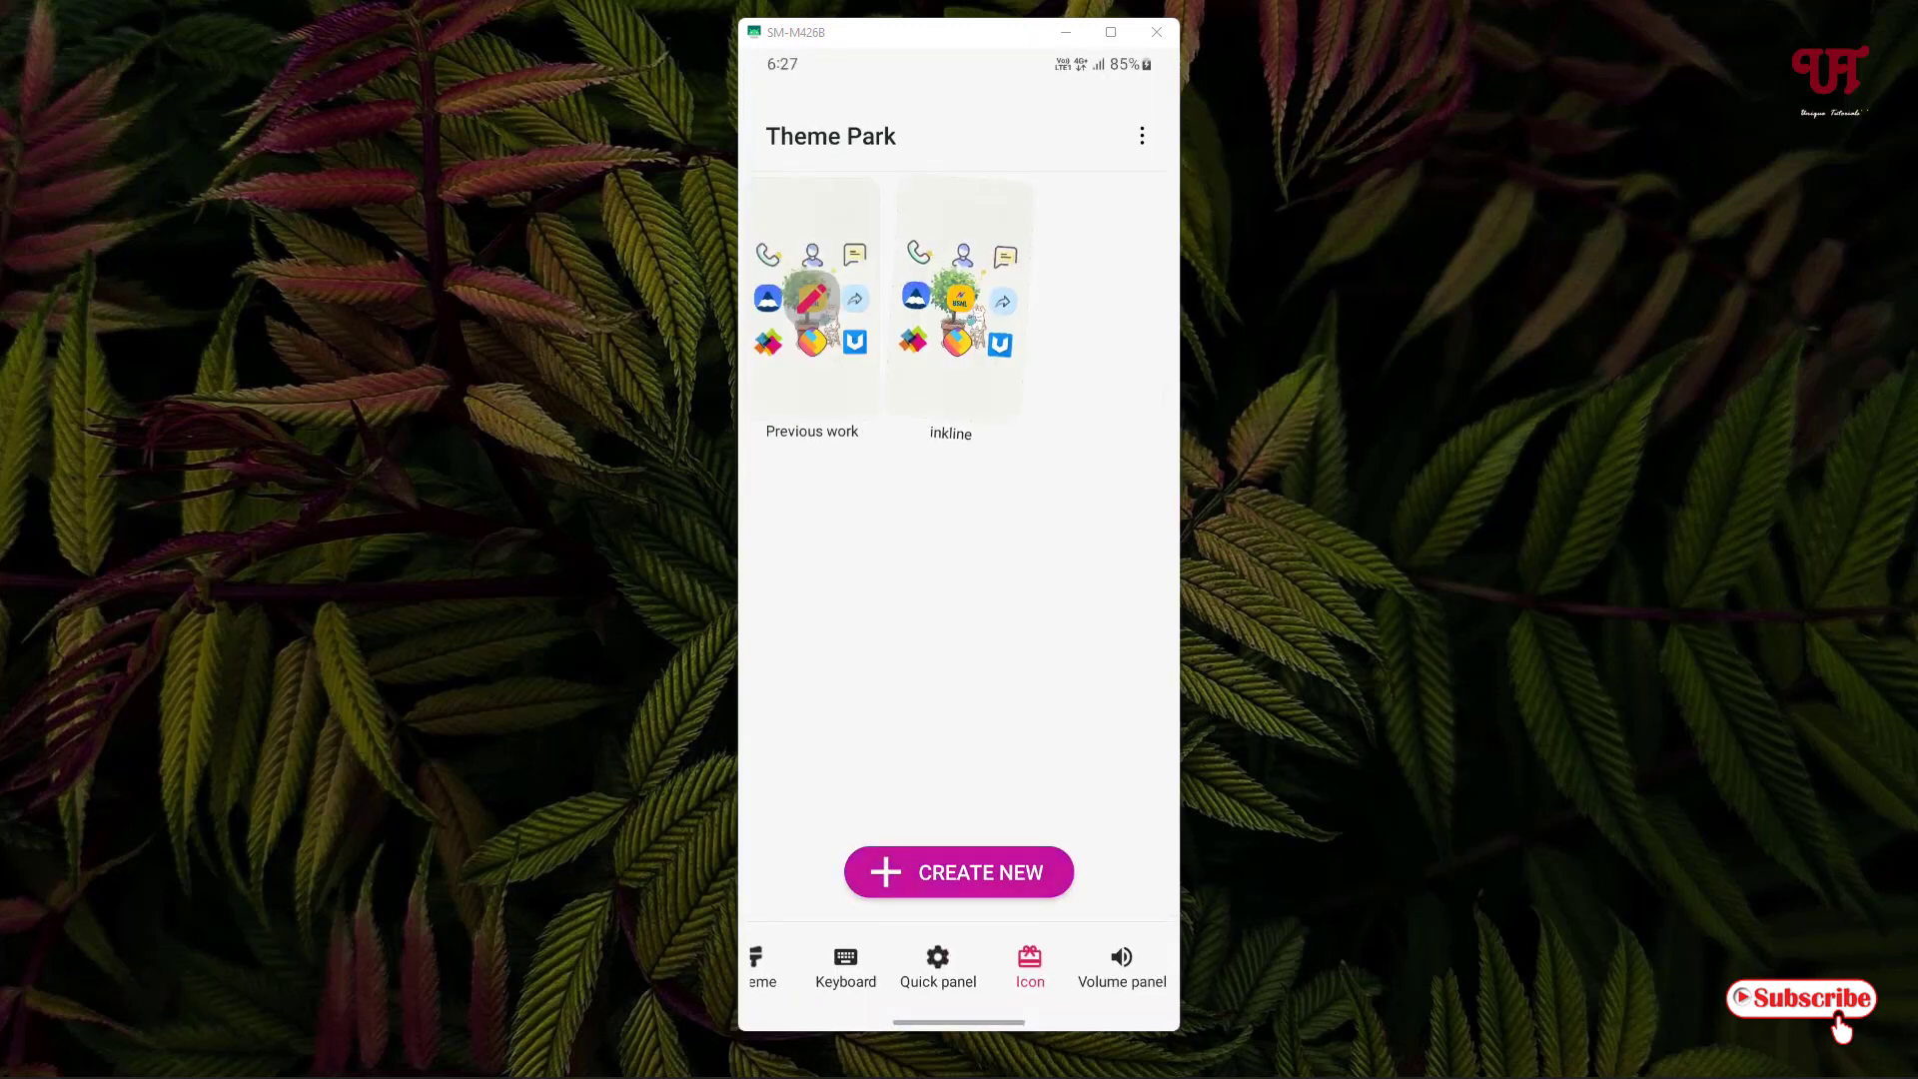
Dismiss the installed notice, apply the inkline pack, and long-press the home screen Camera icon
left_click(965, 299)
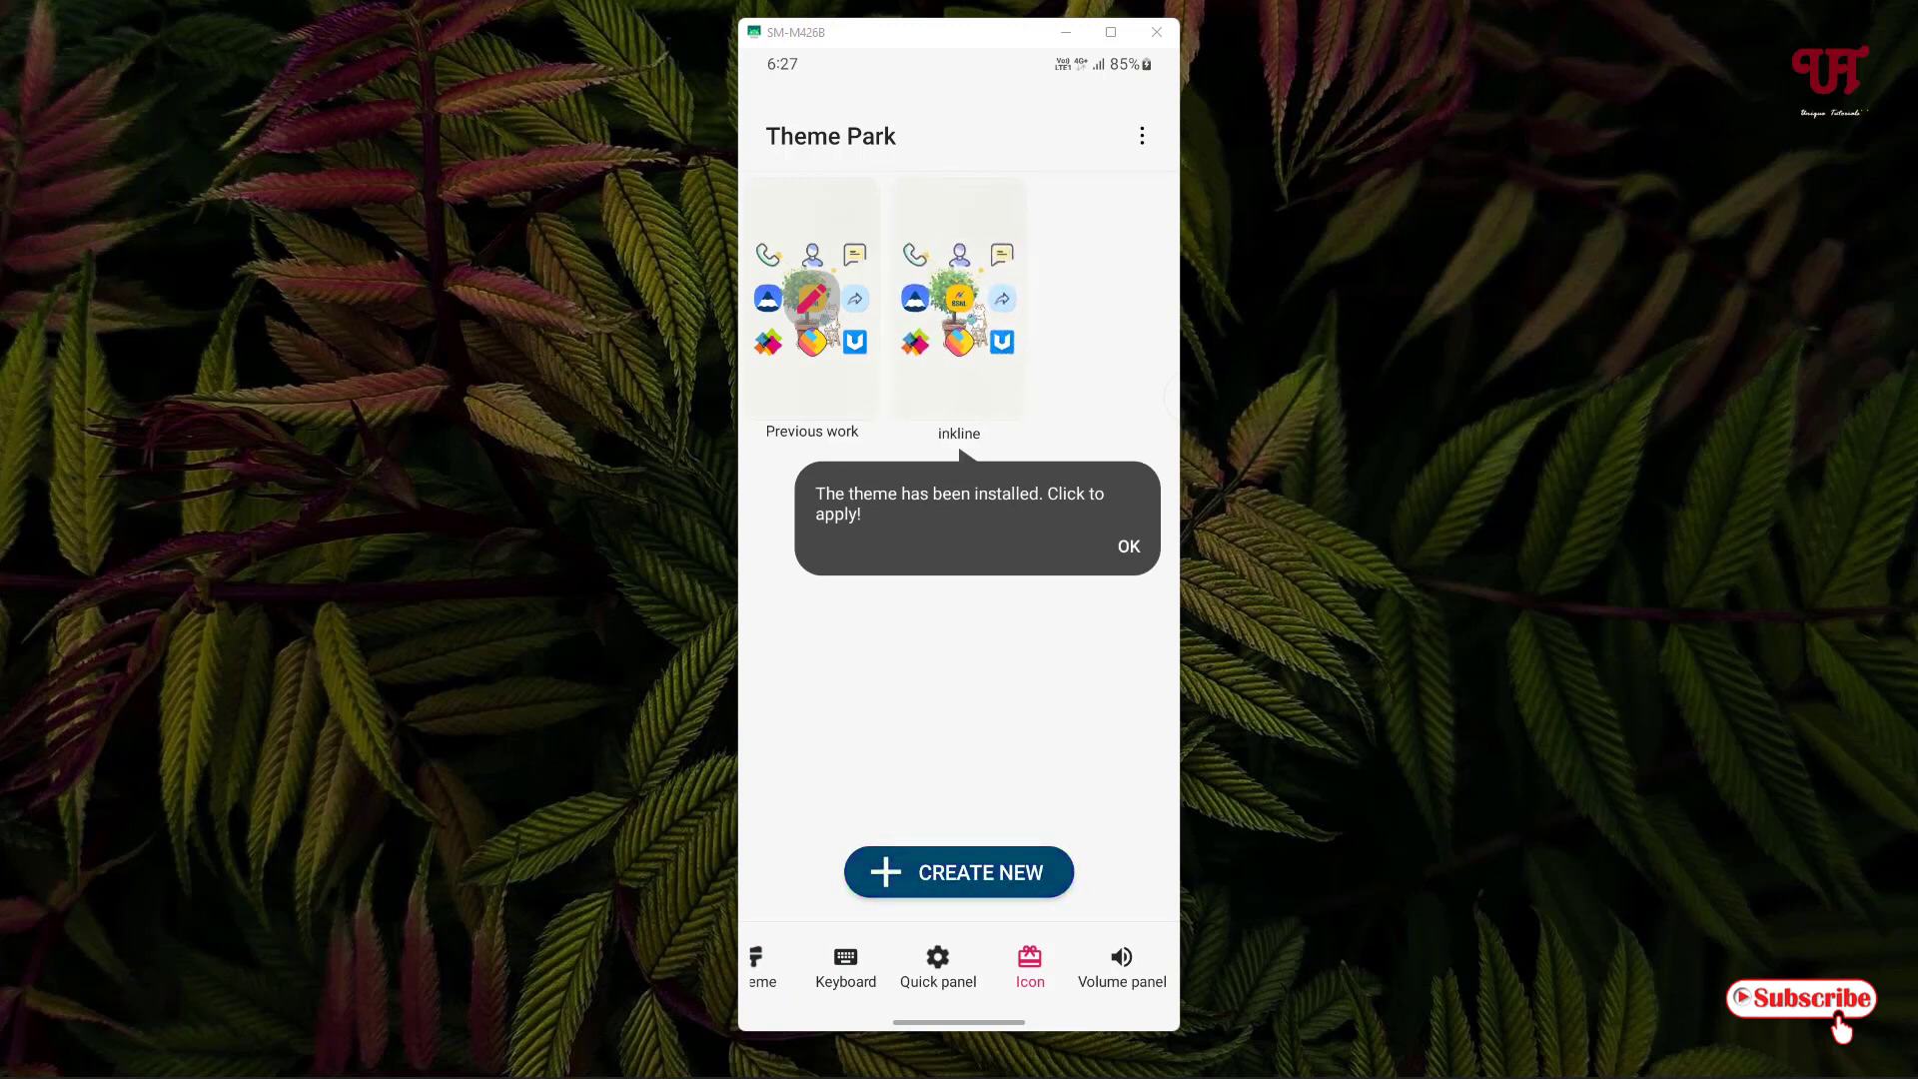
left_click(1127, 546)
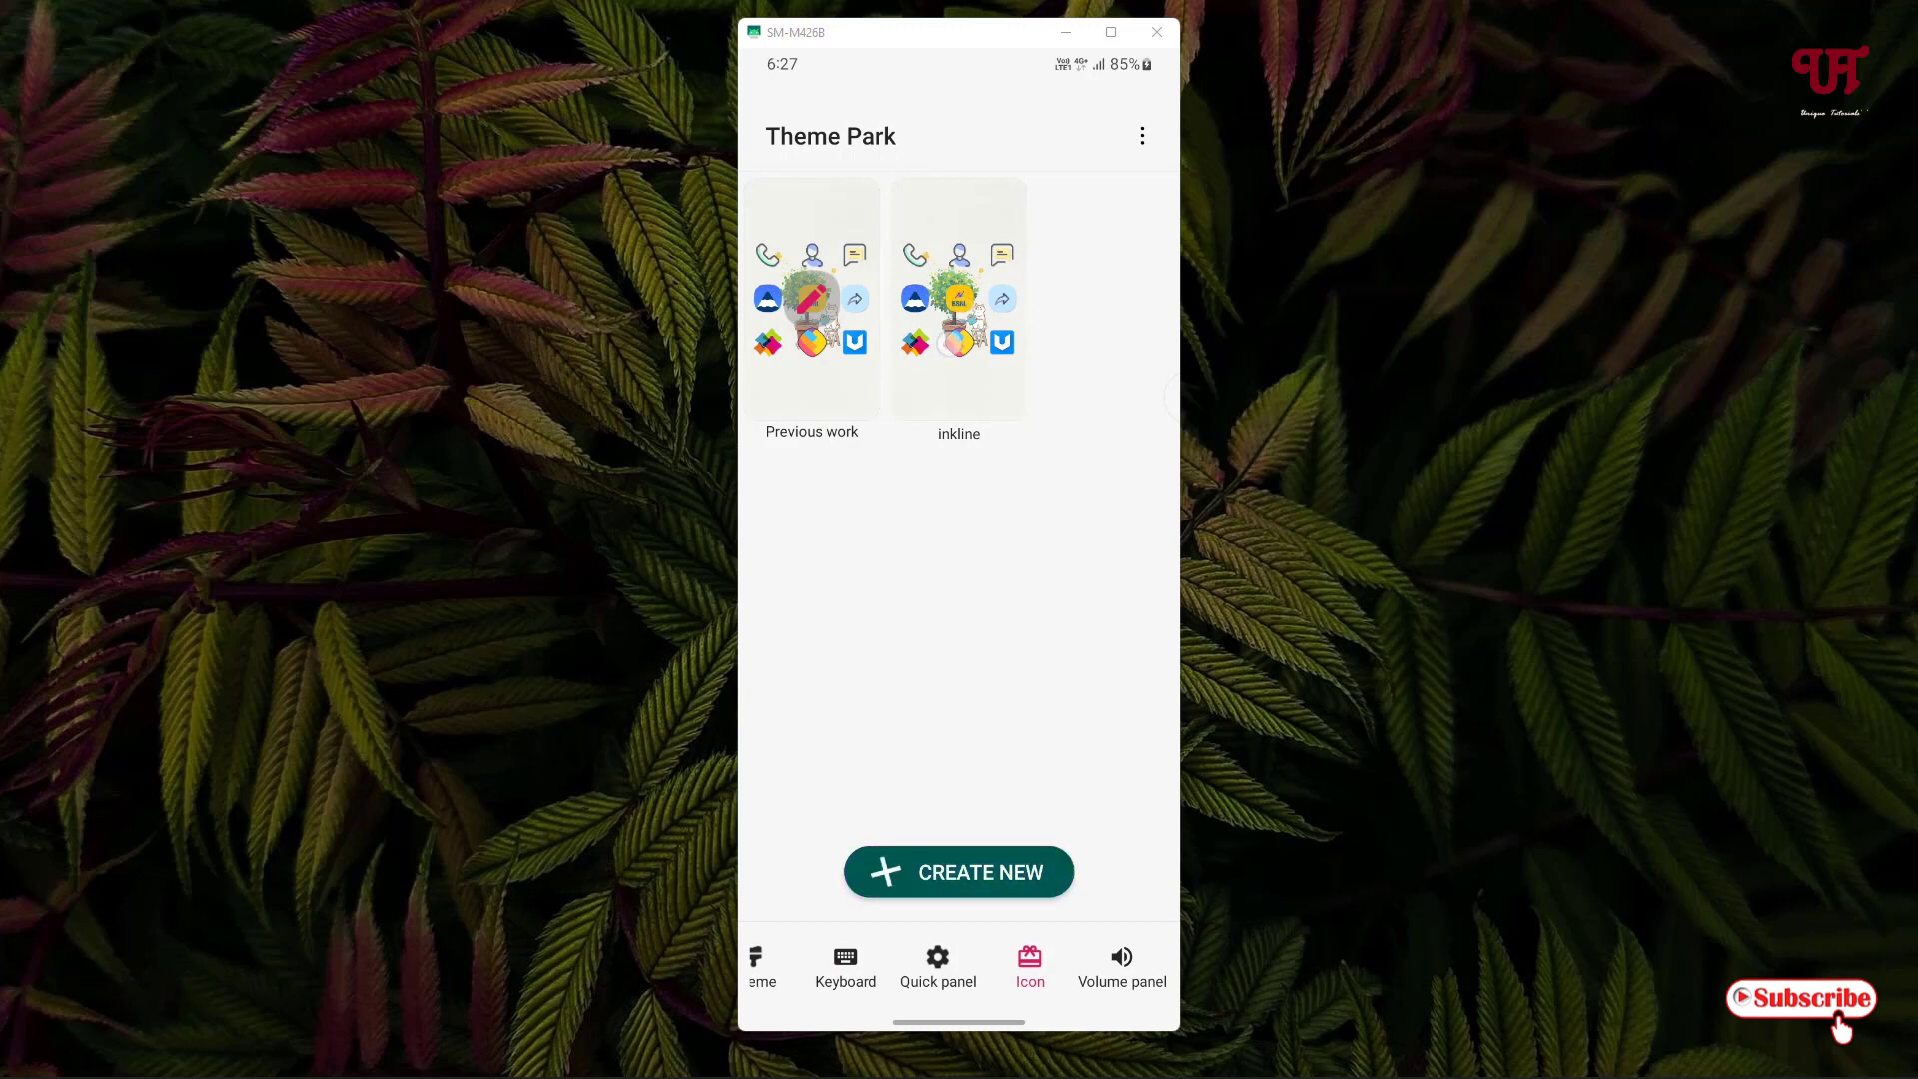
left_click(959, 298)
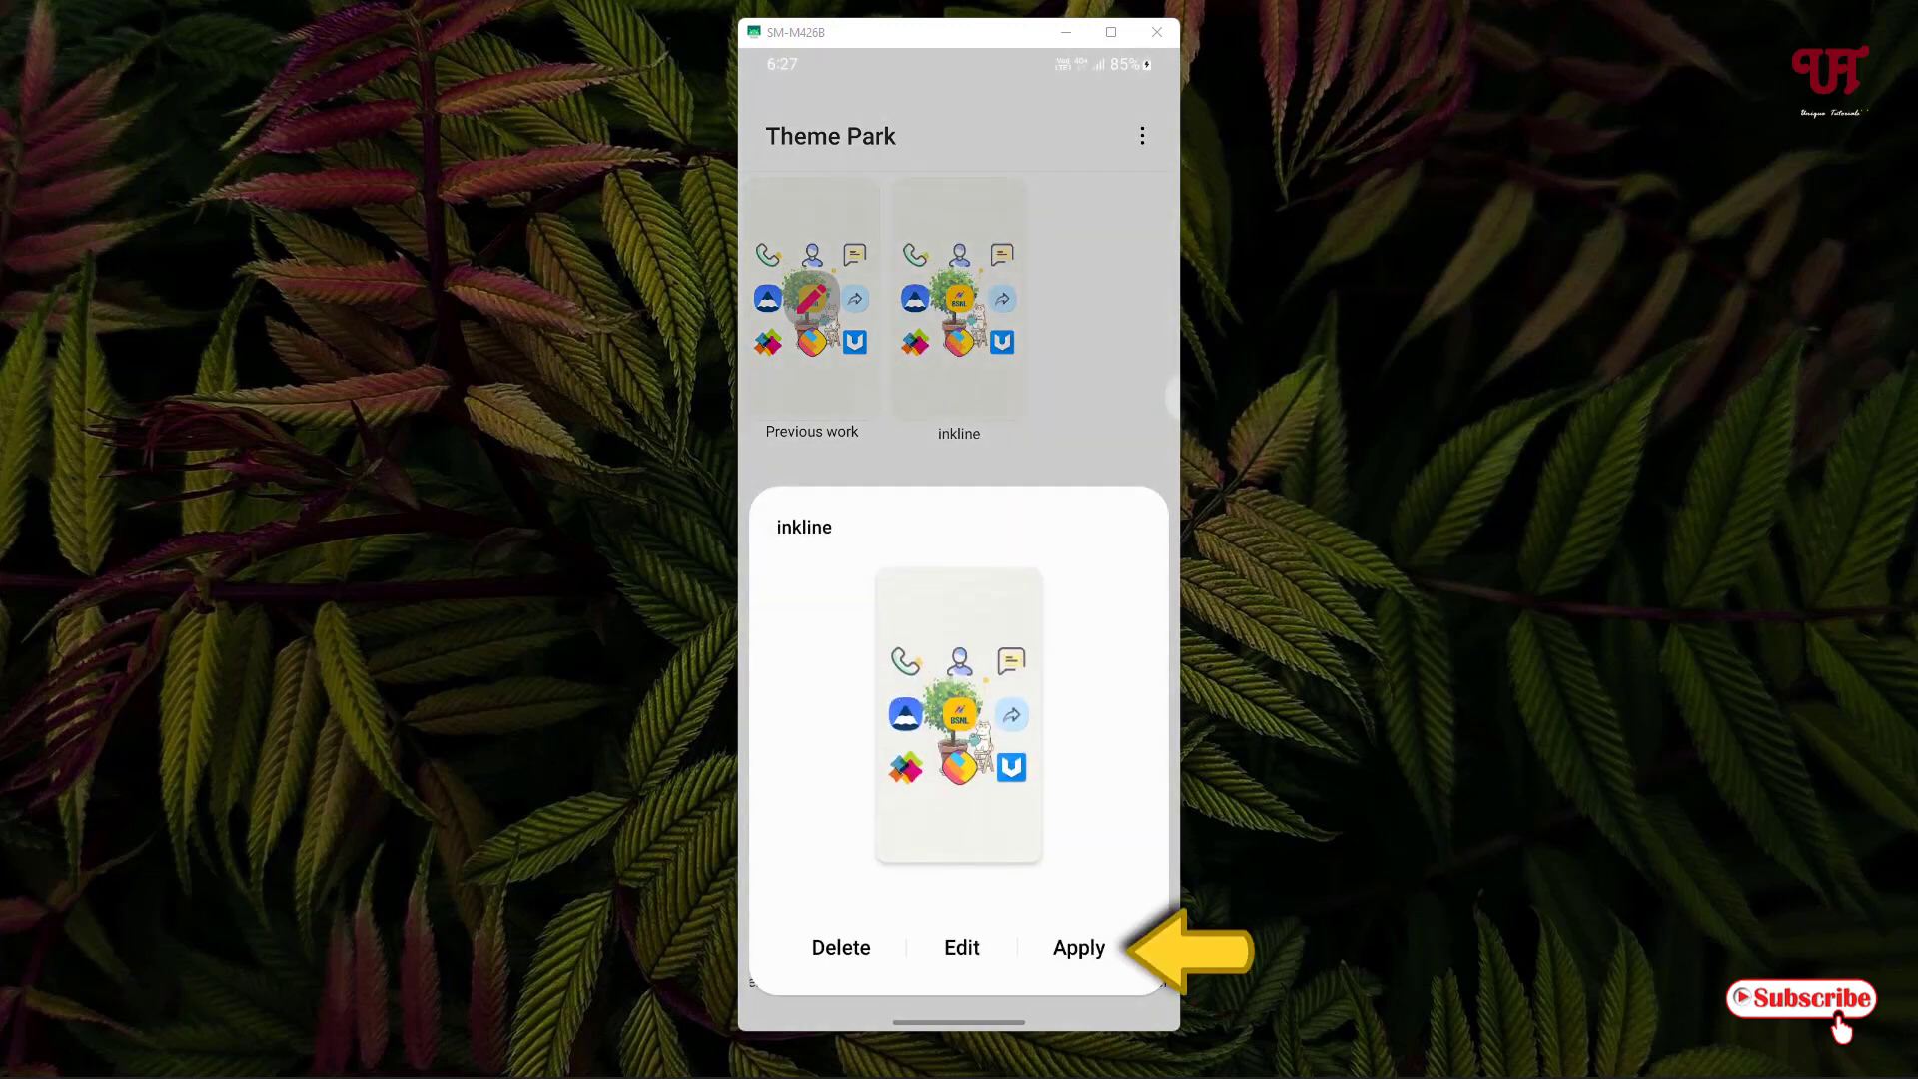
left_click(1079, 947)
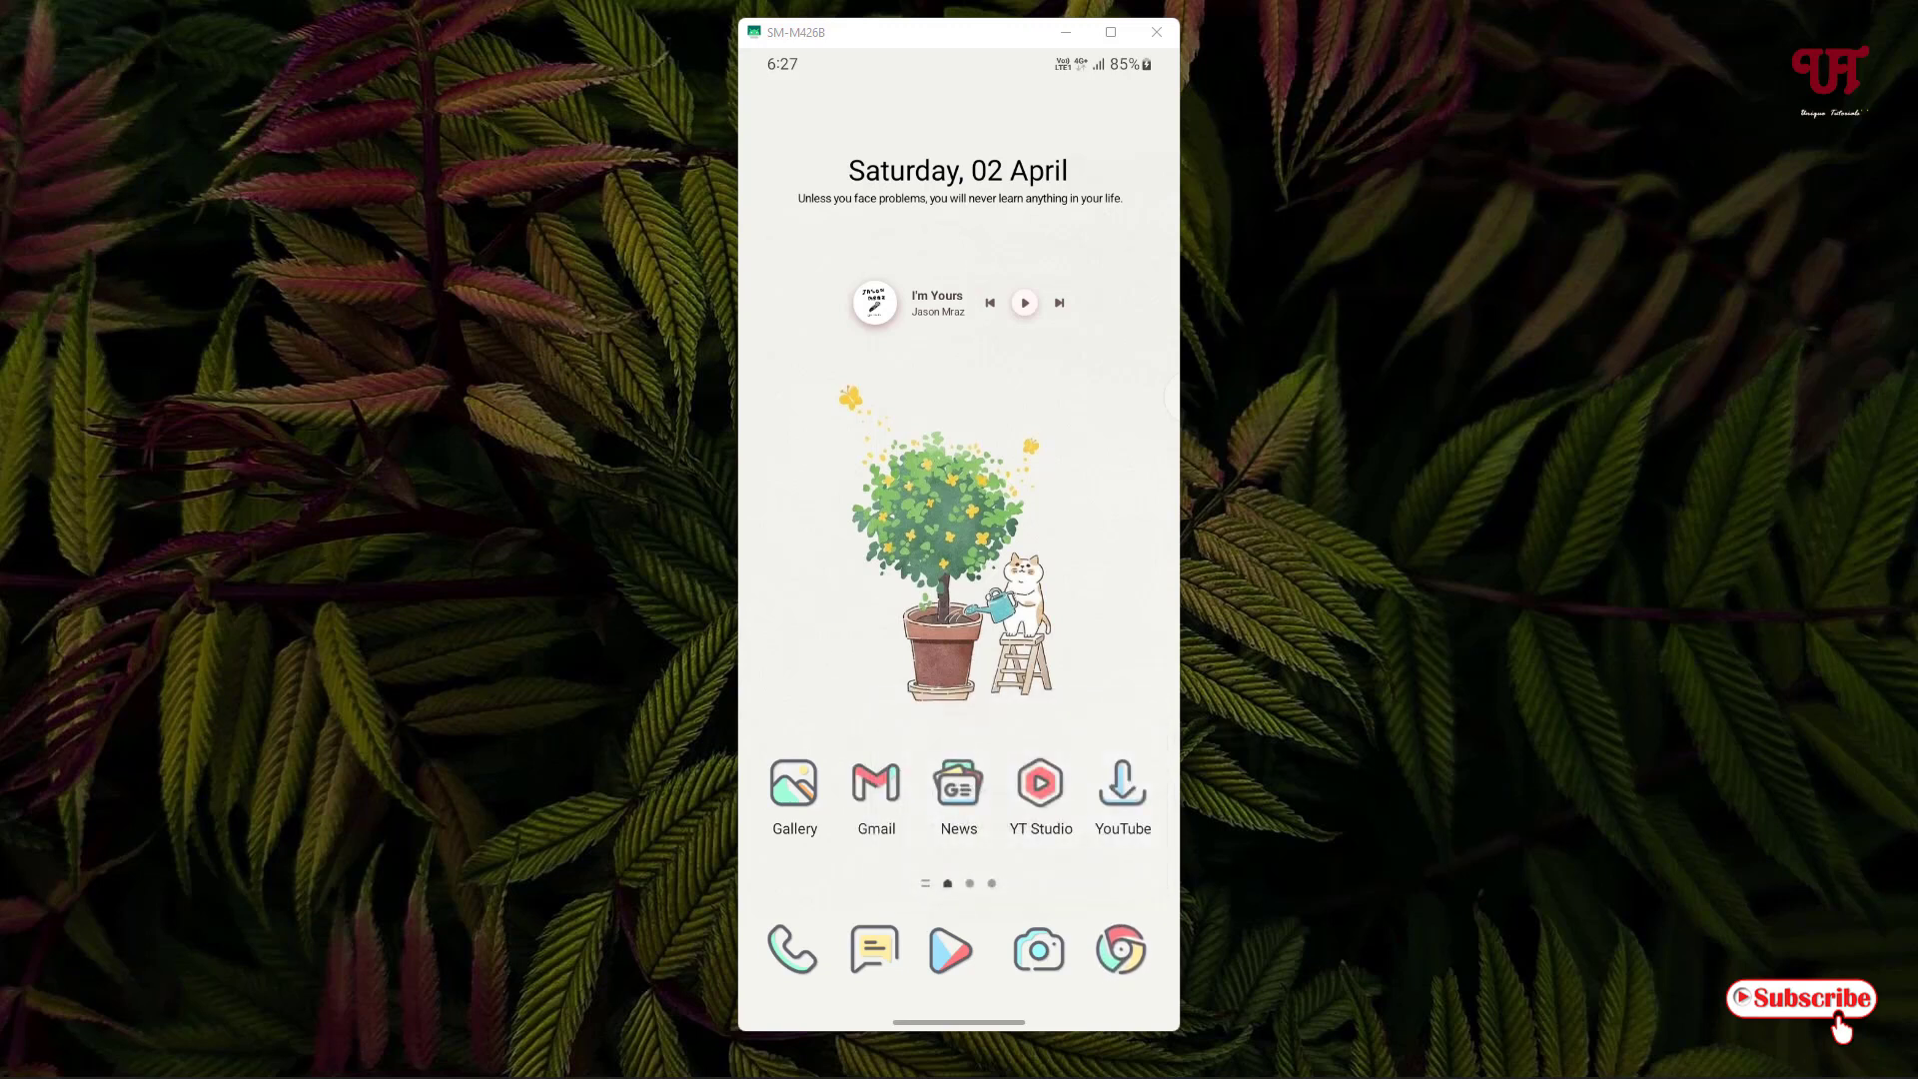
left_click(1037, 948)
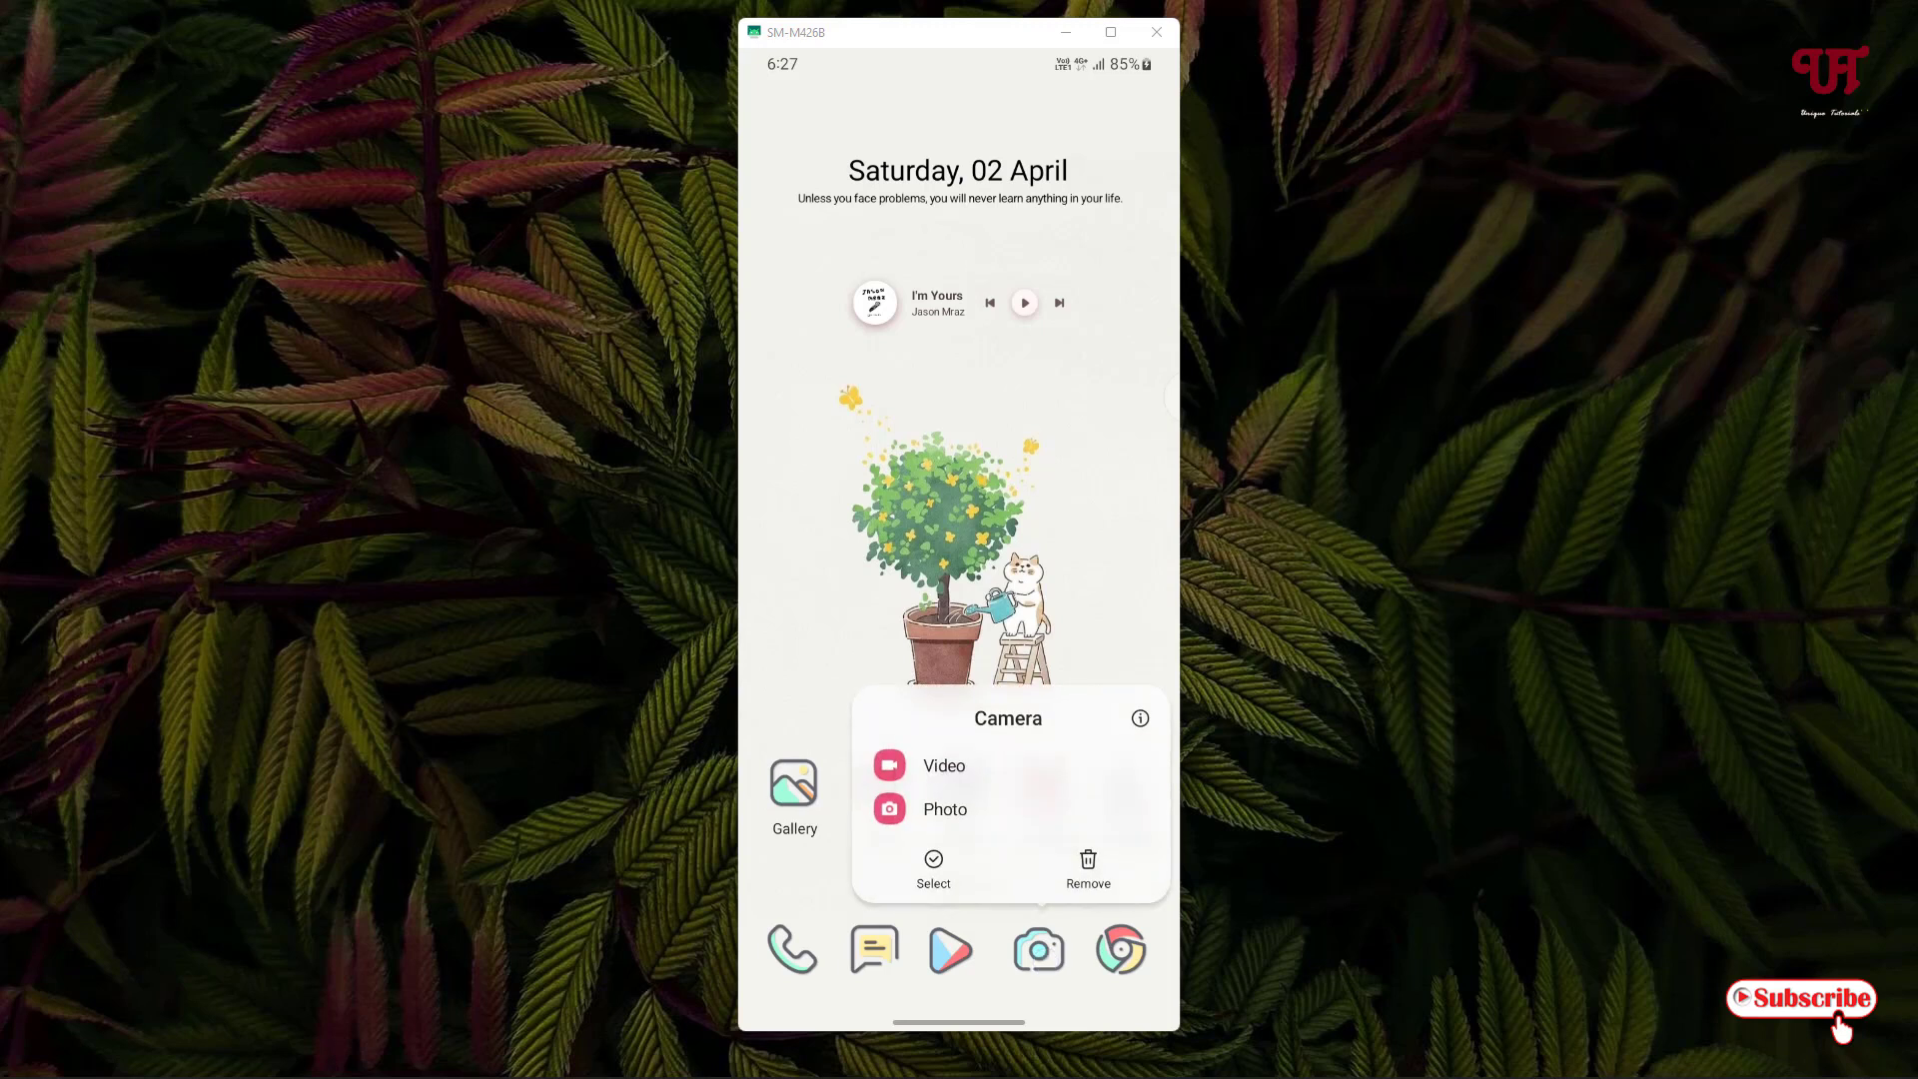